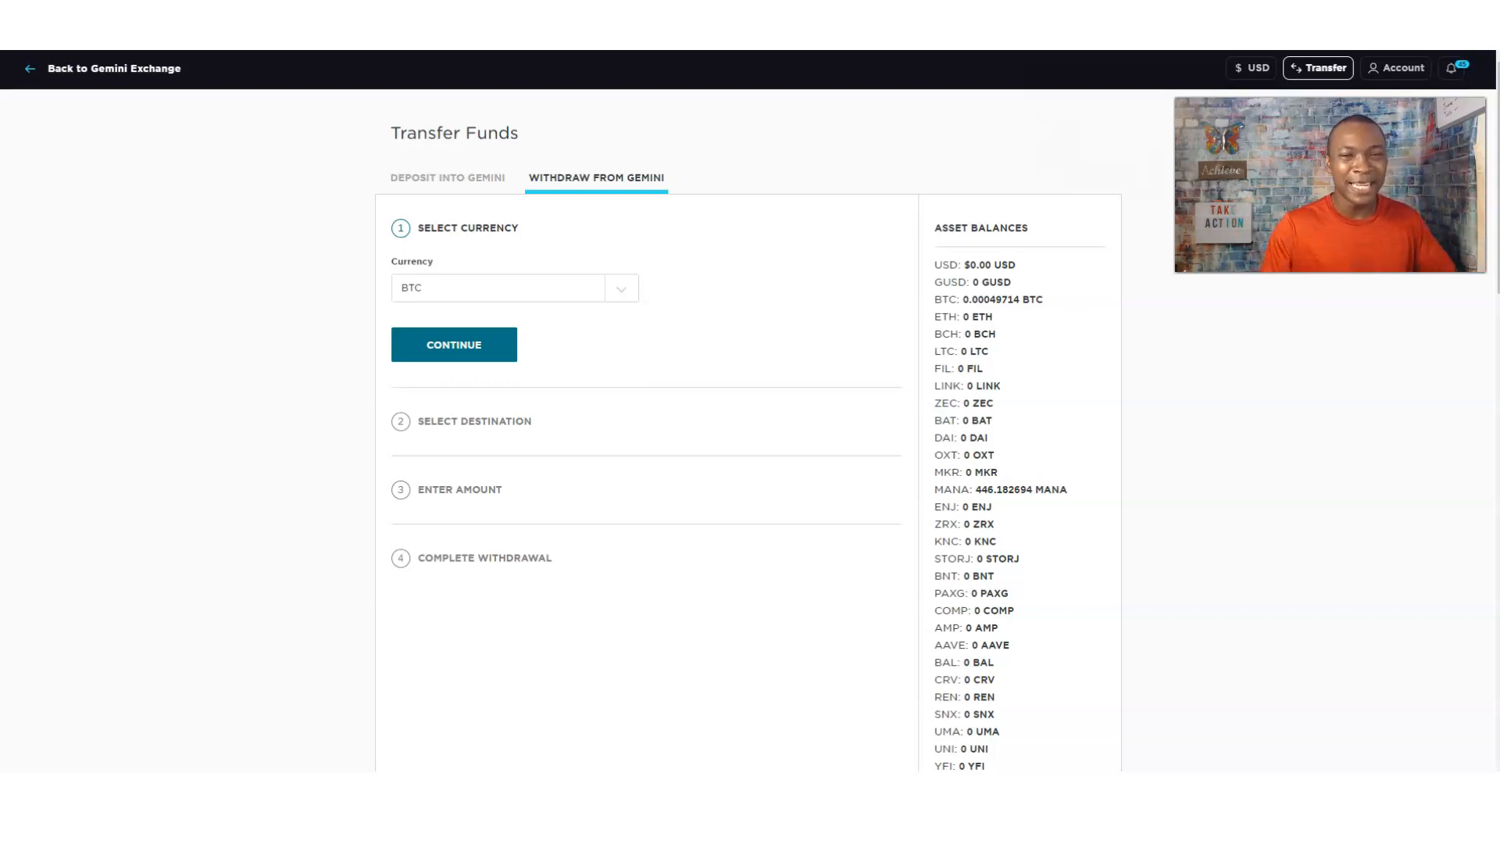
mouse_move(179, 422)
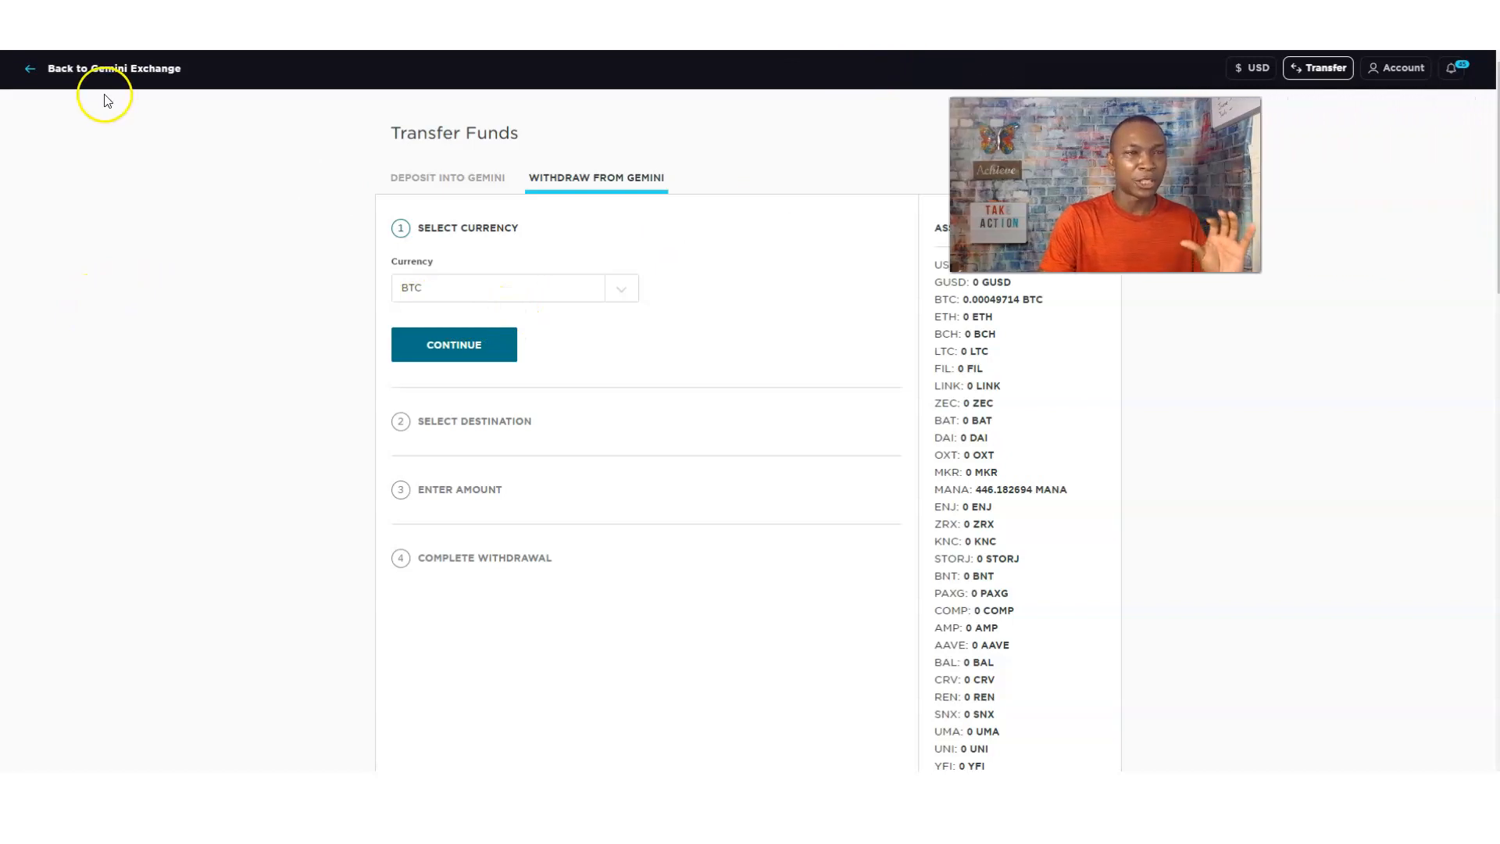
Step: Return to the Gemini exchange and start a new Transfer withdrawal from Gemini
left_click(114, 68)
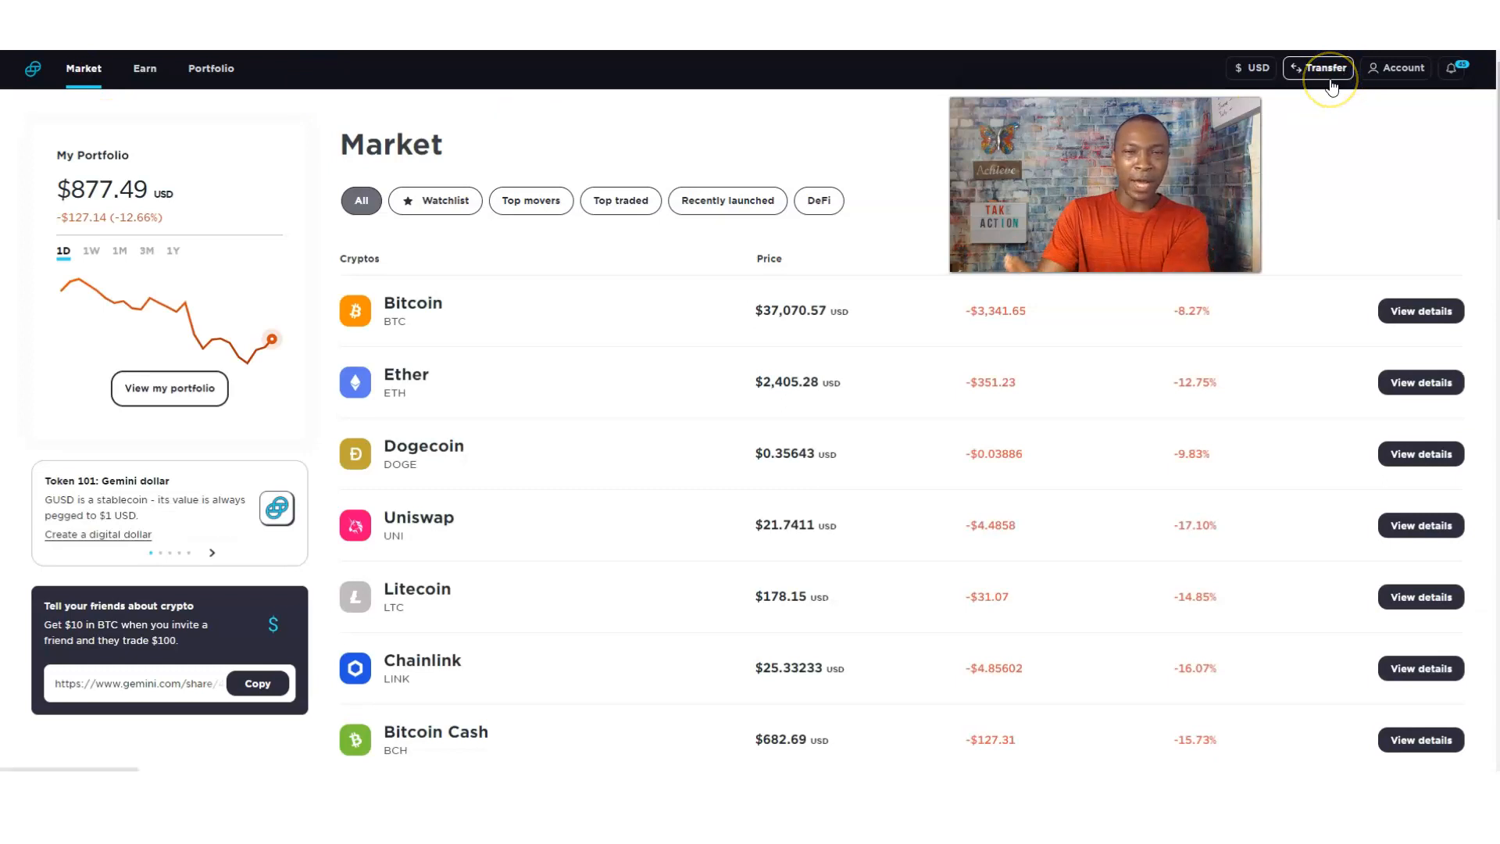
mouse_move(1333, 87)
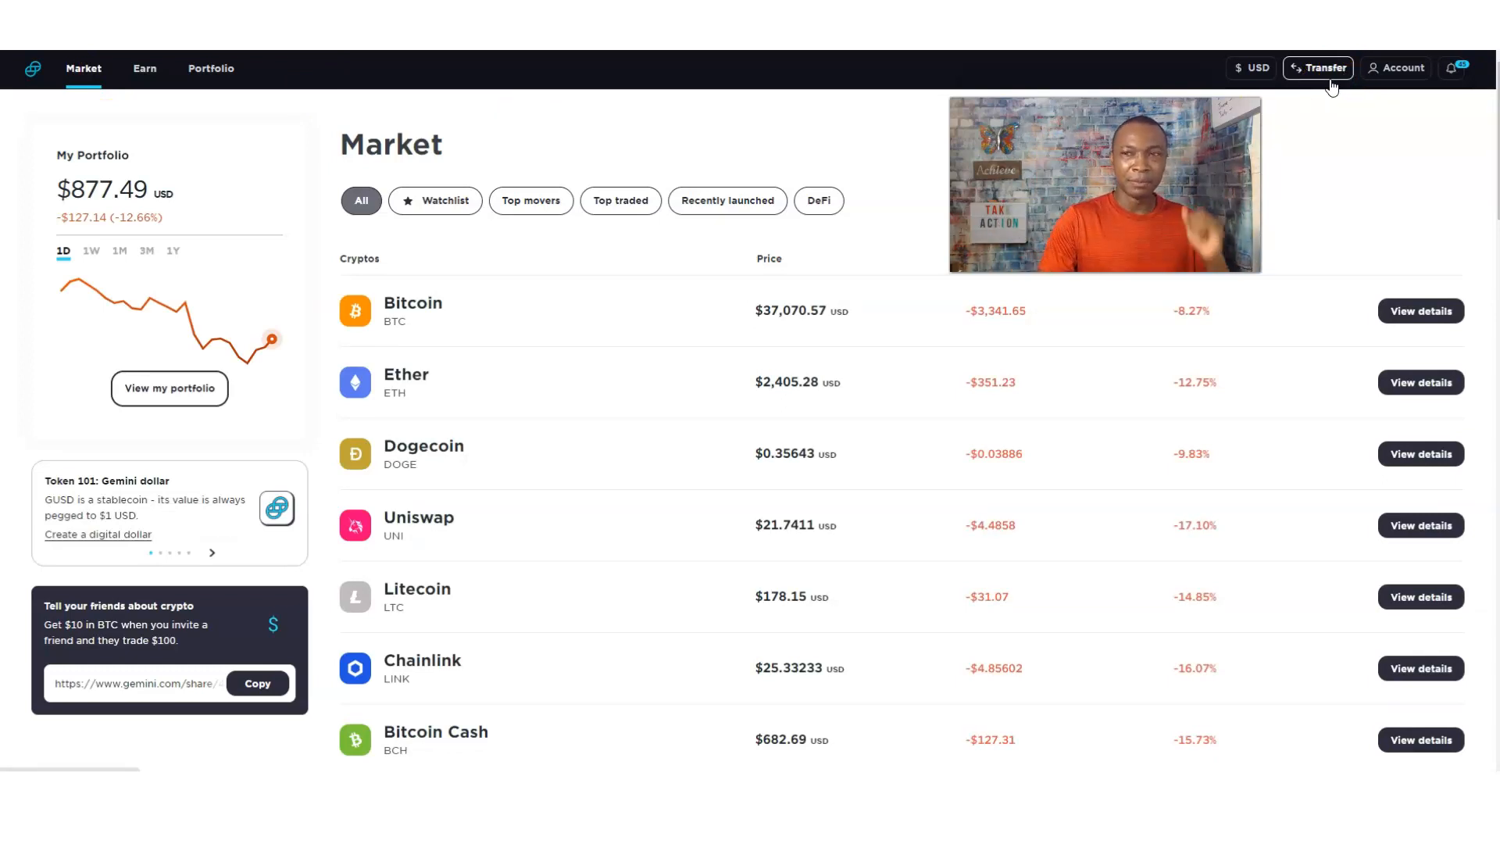
left_click(1325, 68)
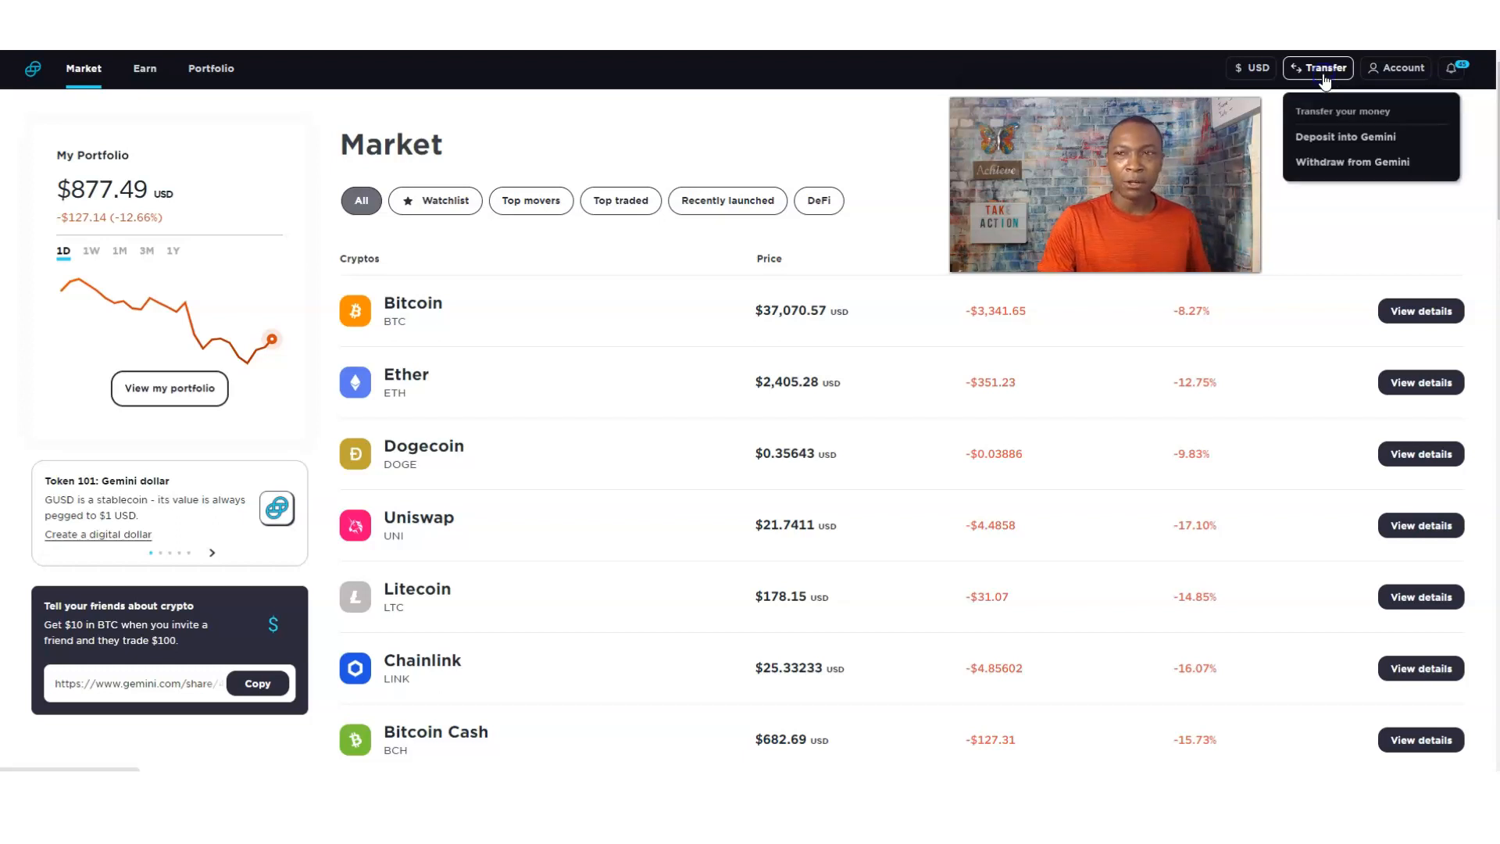
mouse_move(1339, 166)
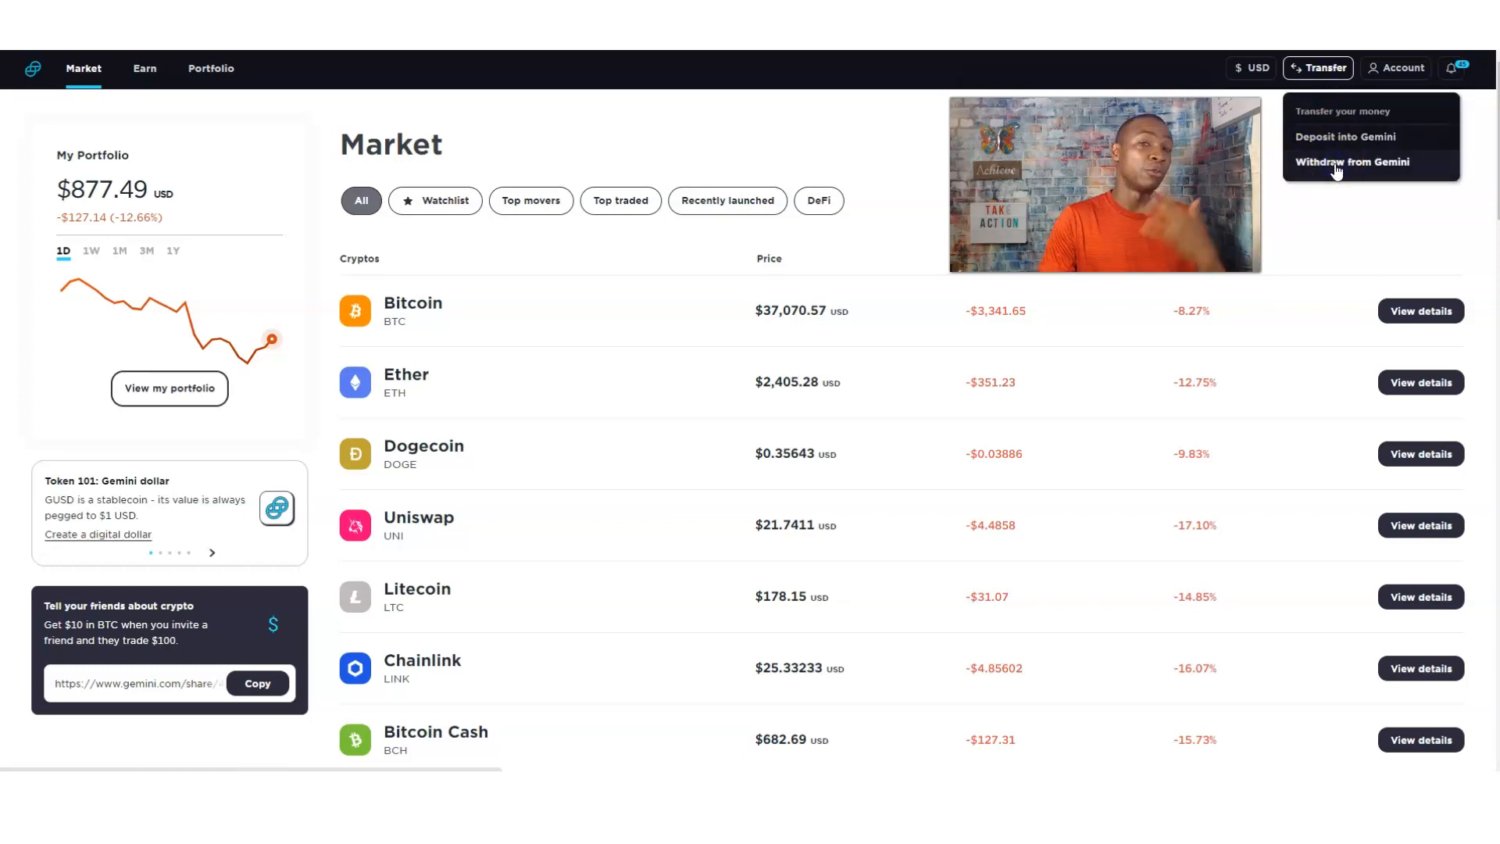
left_click(1352, 162)
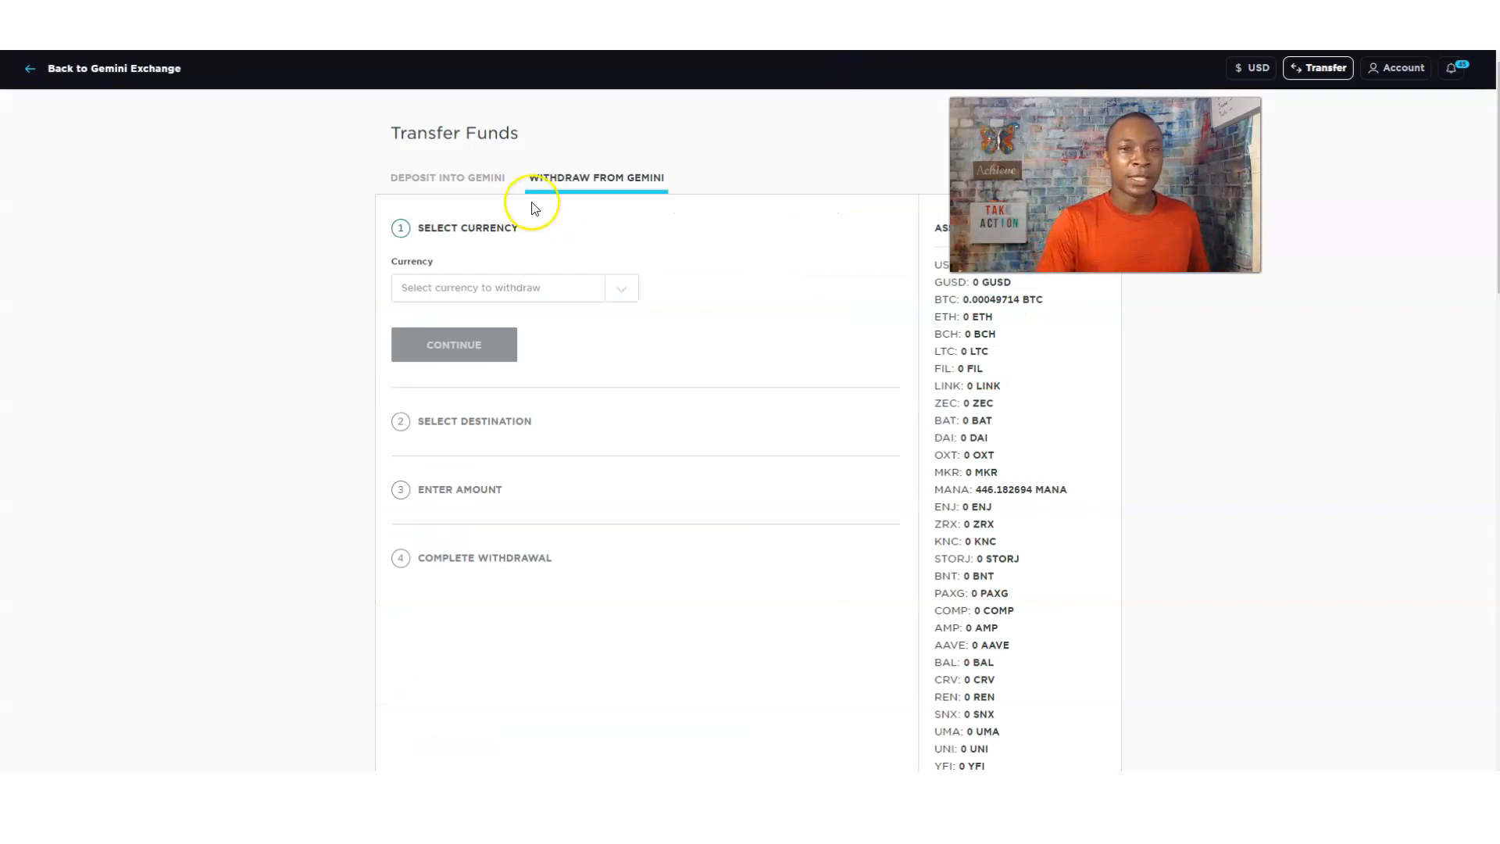
Step: Choose BTC as the withdrawal currency, continue, and focus the Transfer to field
left_click(498, 288)
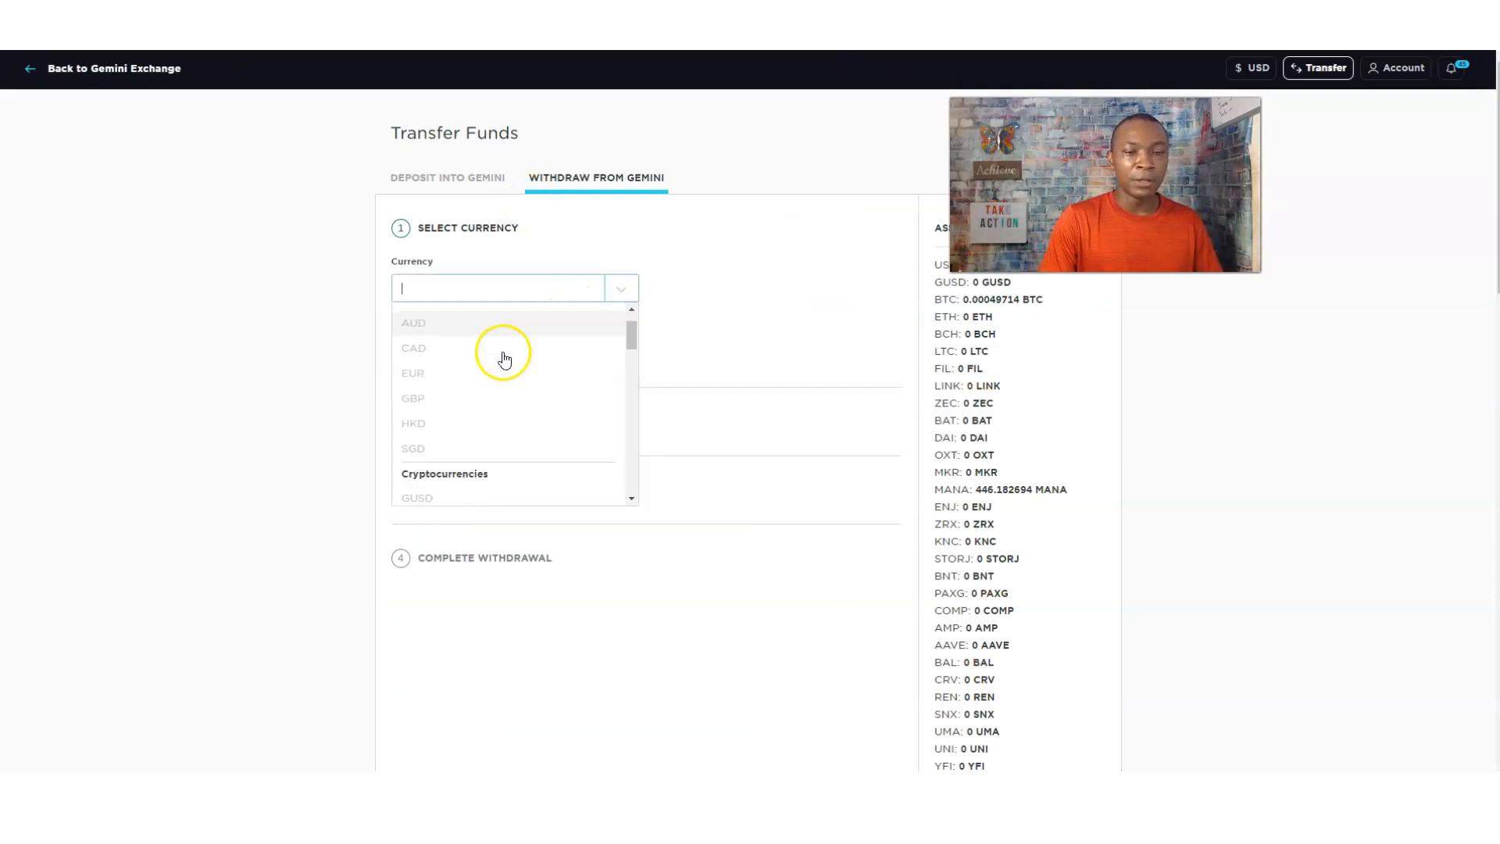
scroll("down", 3)
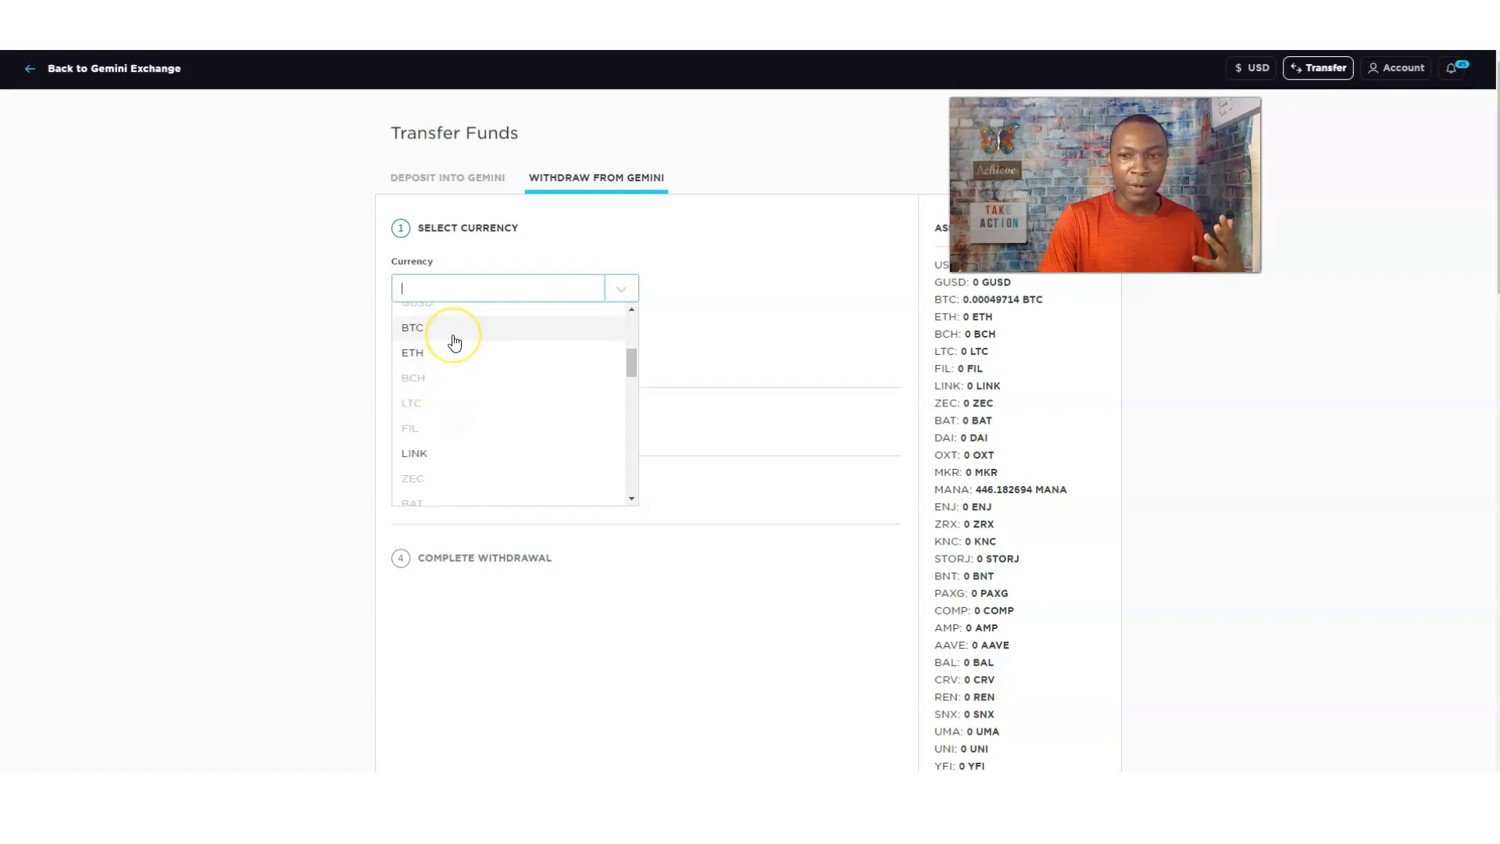
left_click(412, 327)
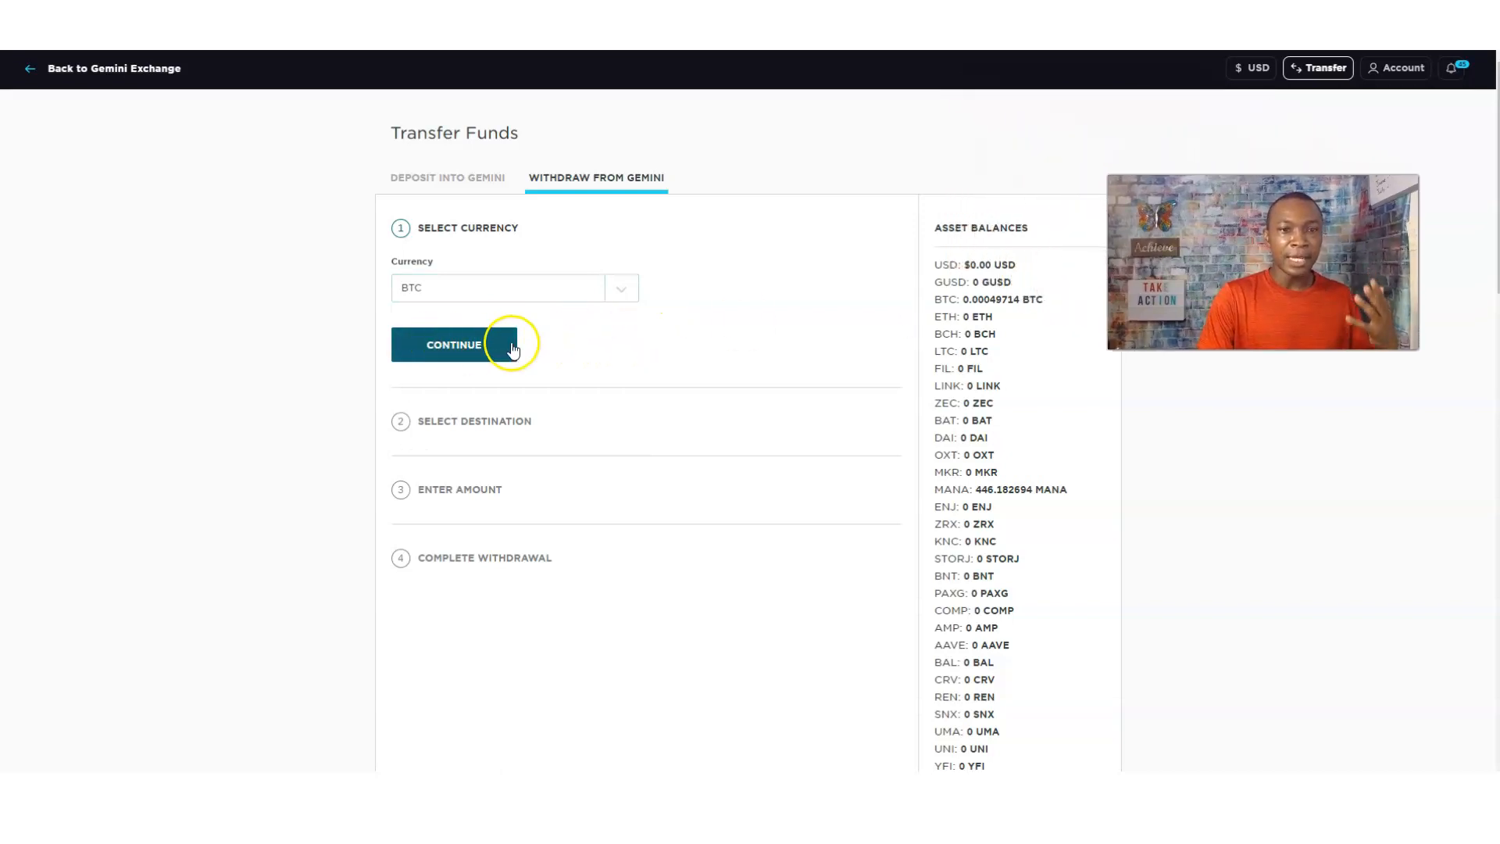
left_click(453, 344)
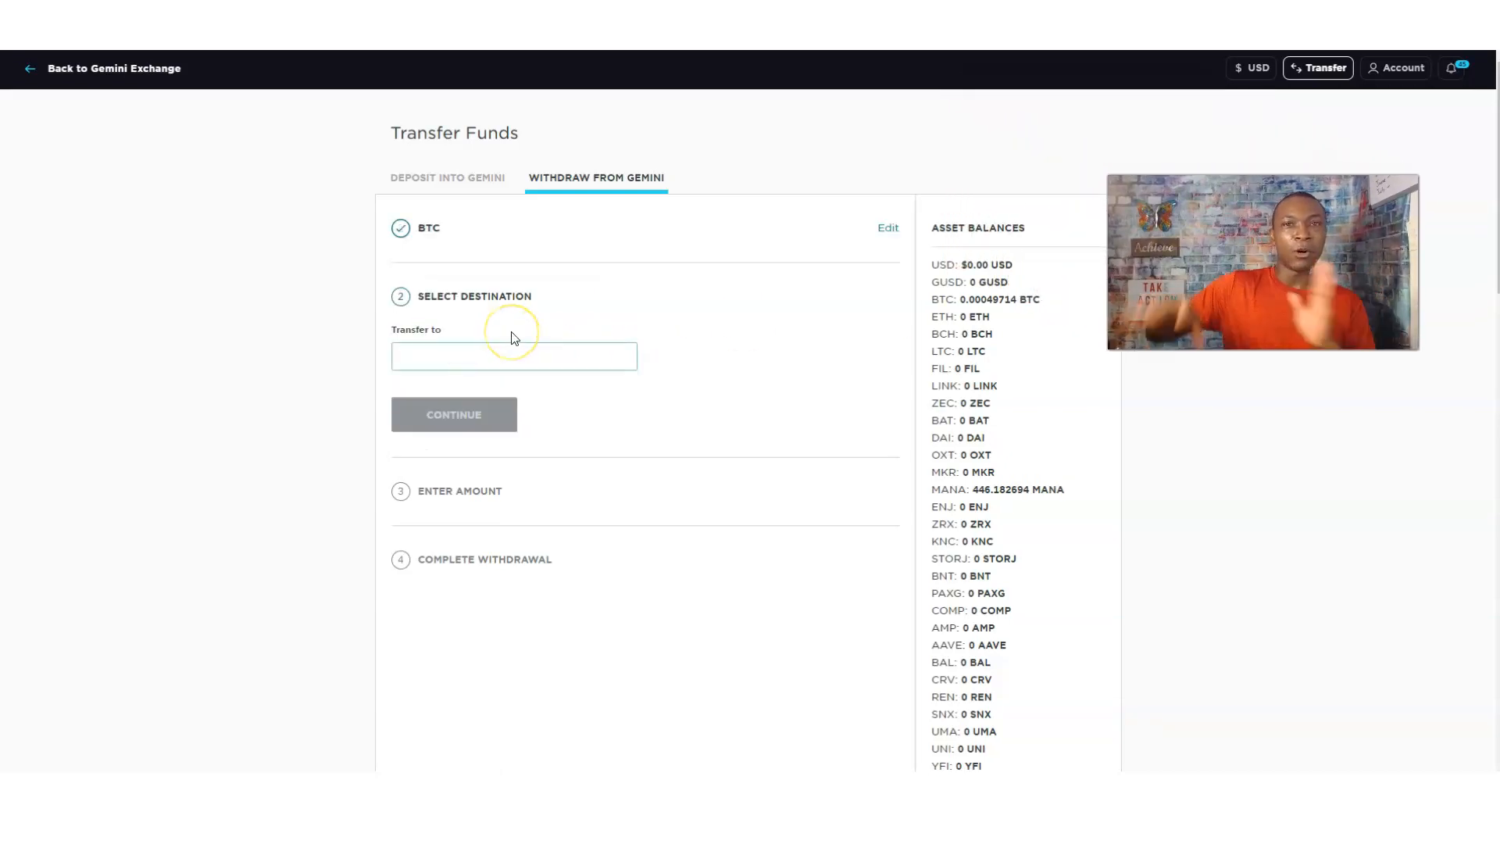
left_click(514, 356)
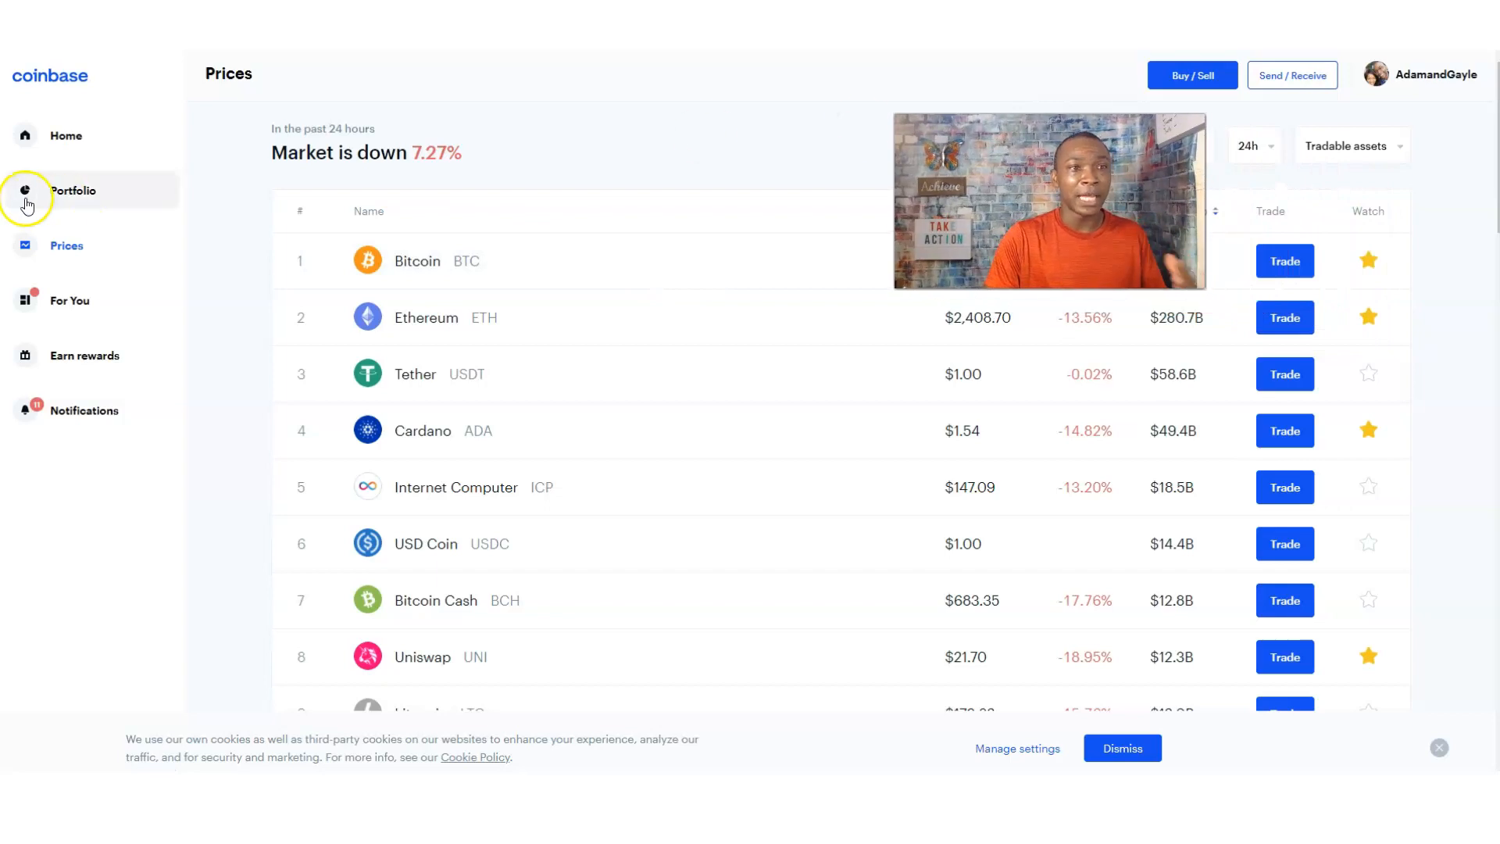
Step: In Coinbase Portfolio, open Bitcoin's Receive view and copy the Bitcoin receive address
left_click(74, 190)
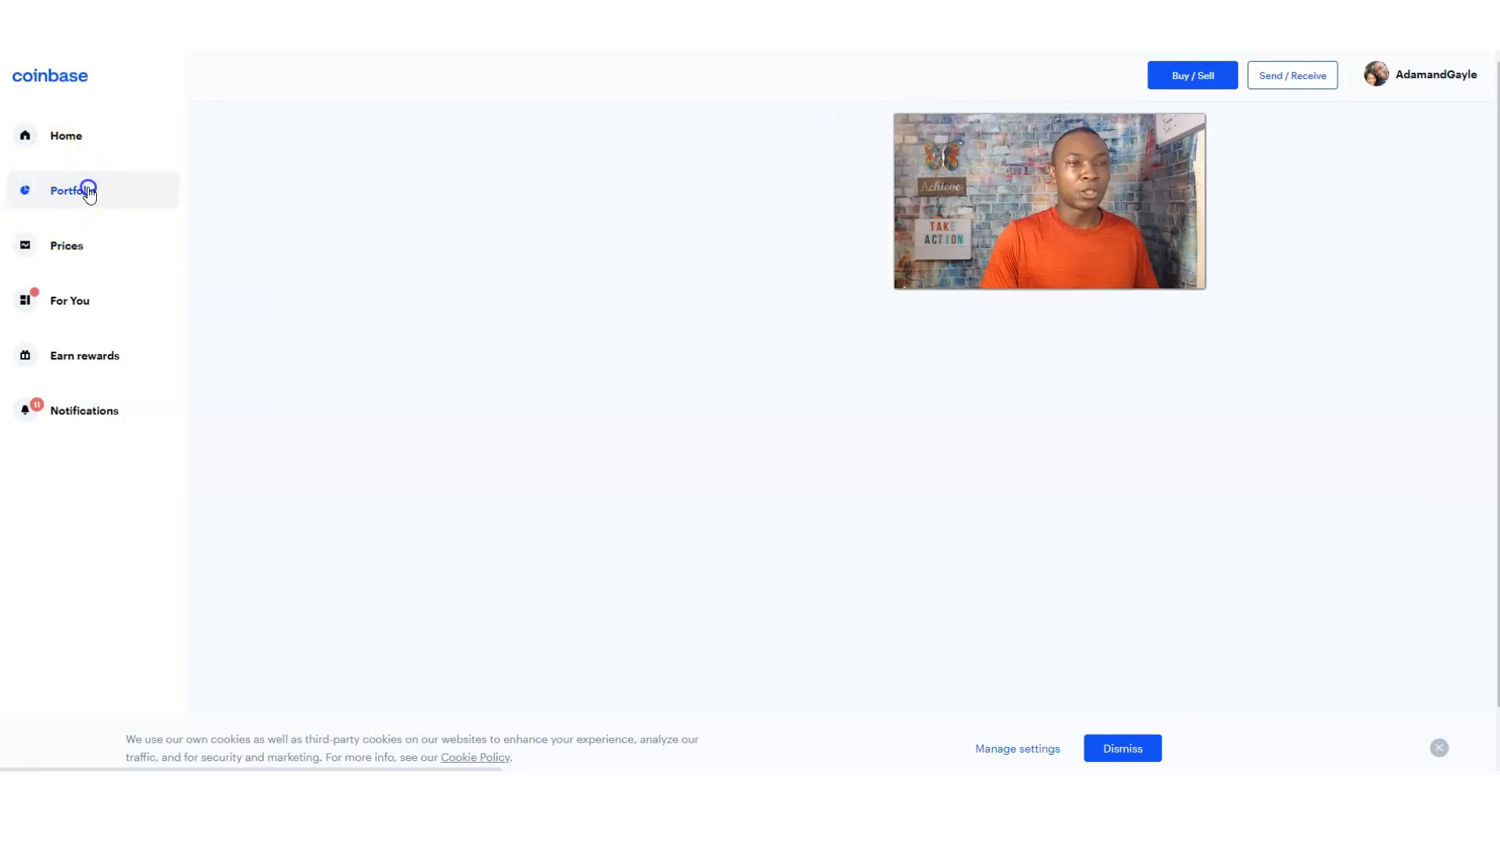
left_click(88, 193)
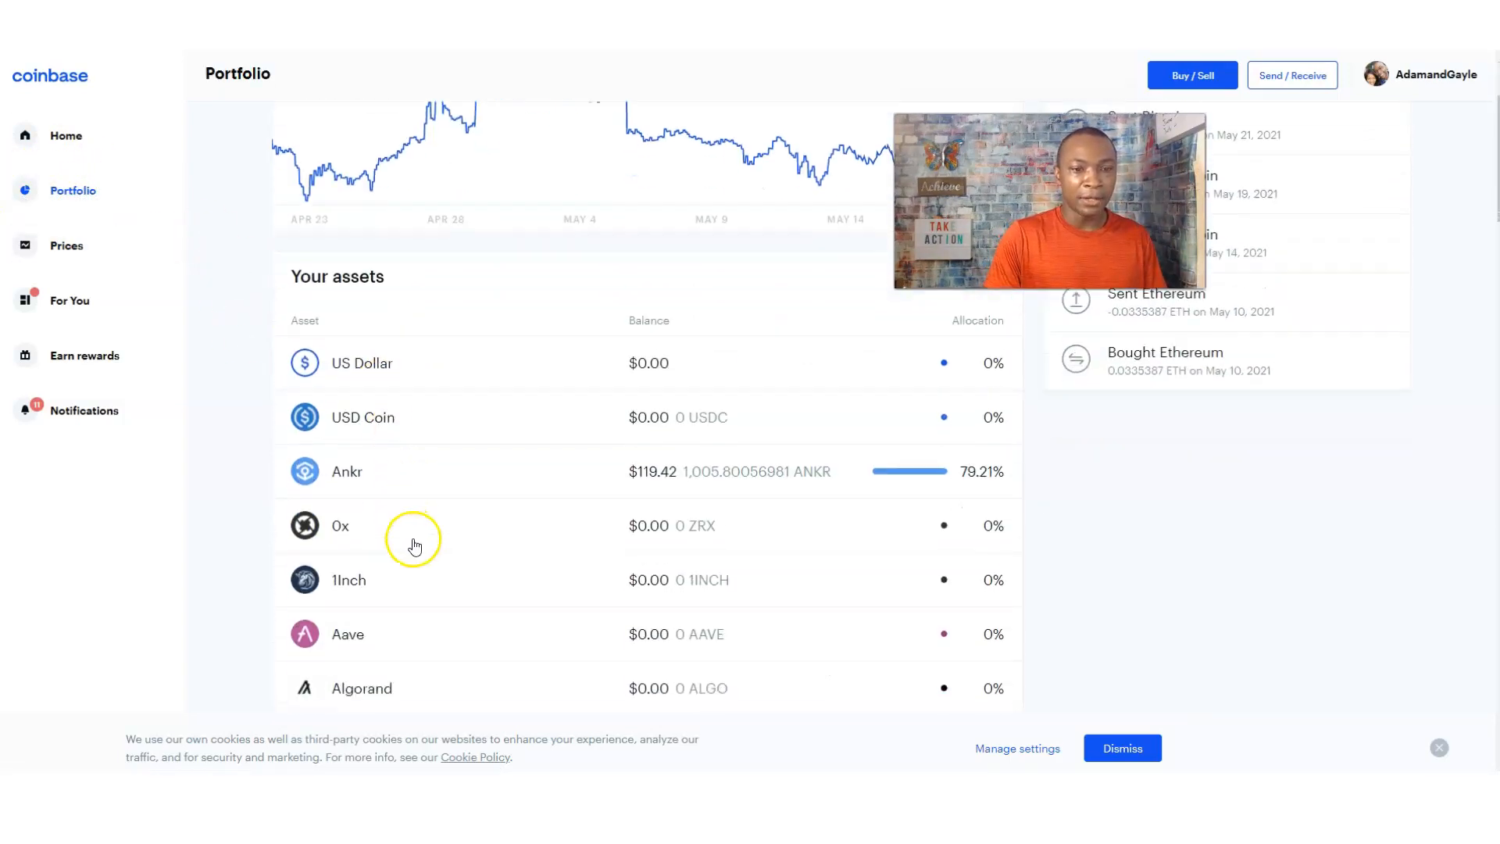
scroll("down", 3)
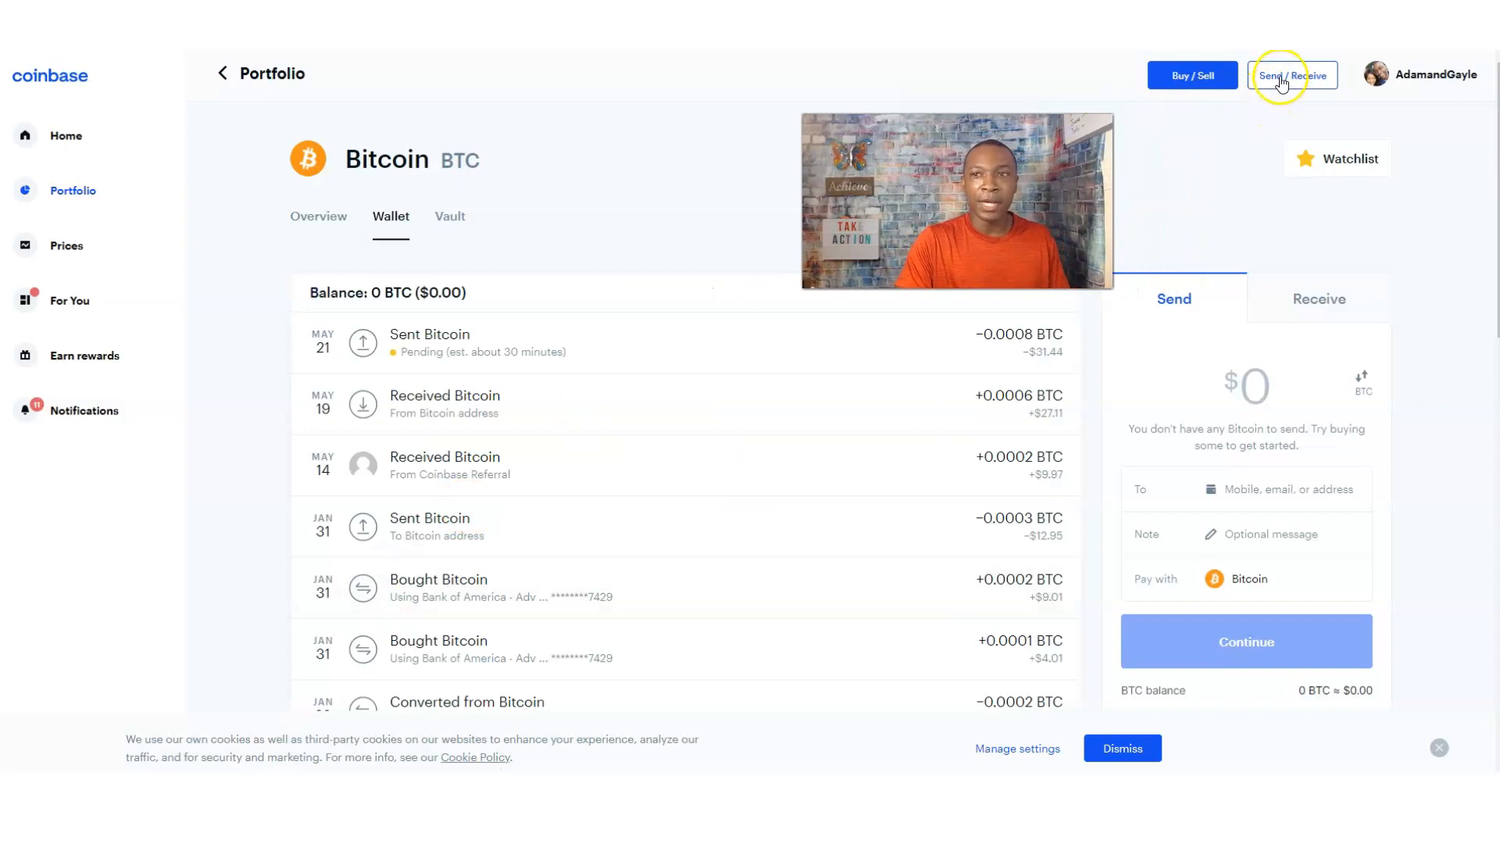
left_click(1286, 75)
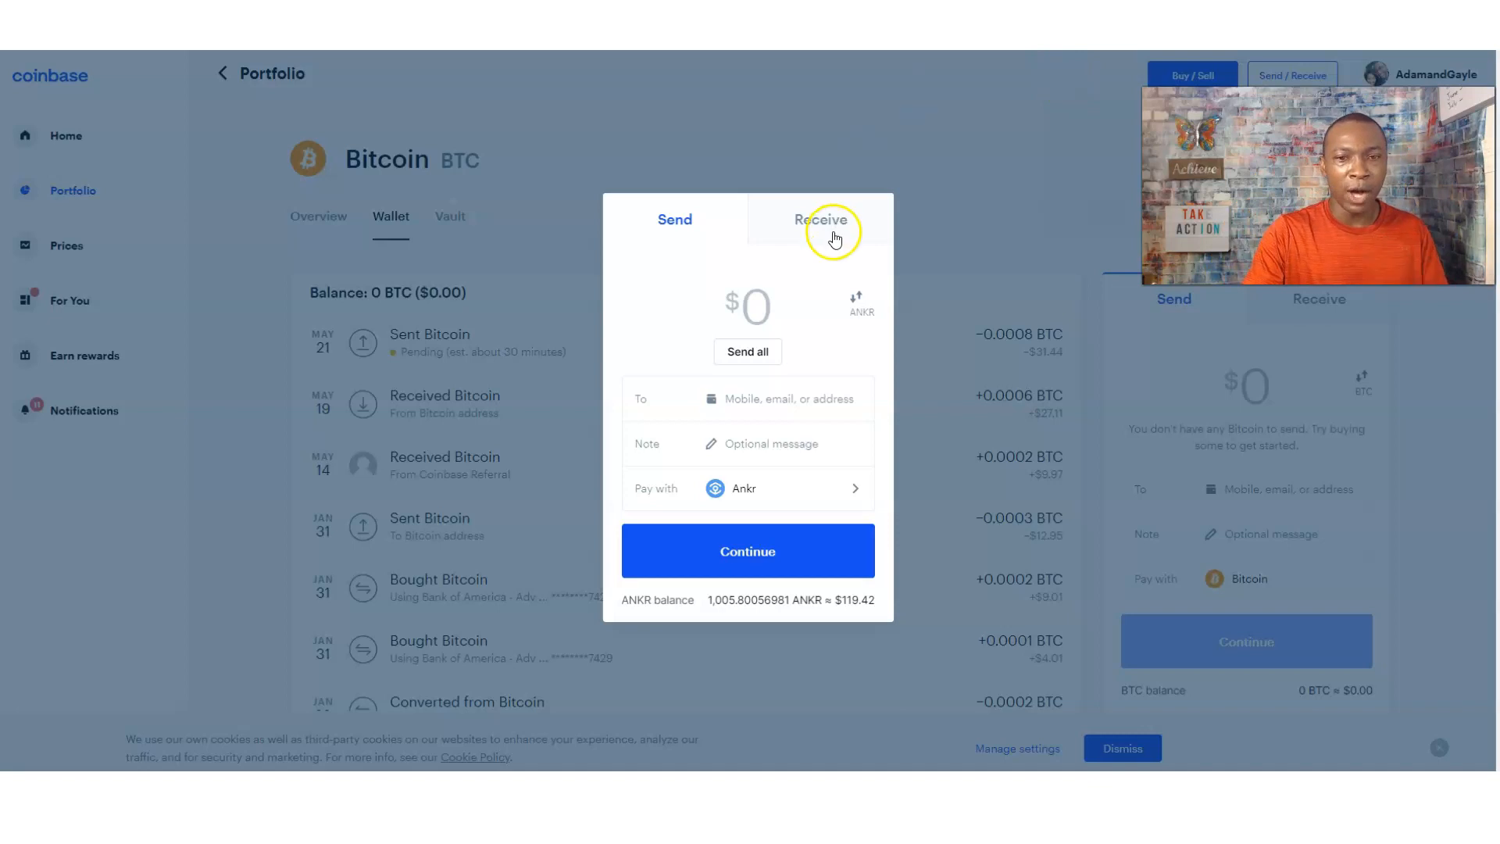
left_click(829, 221)
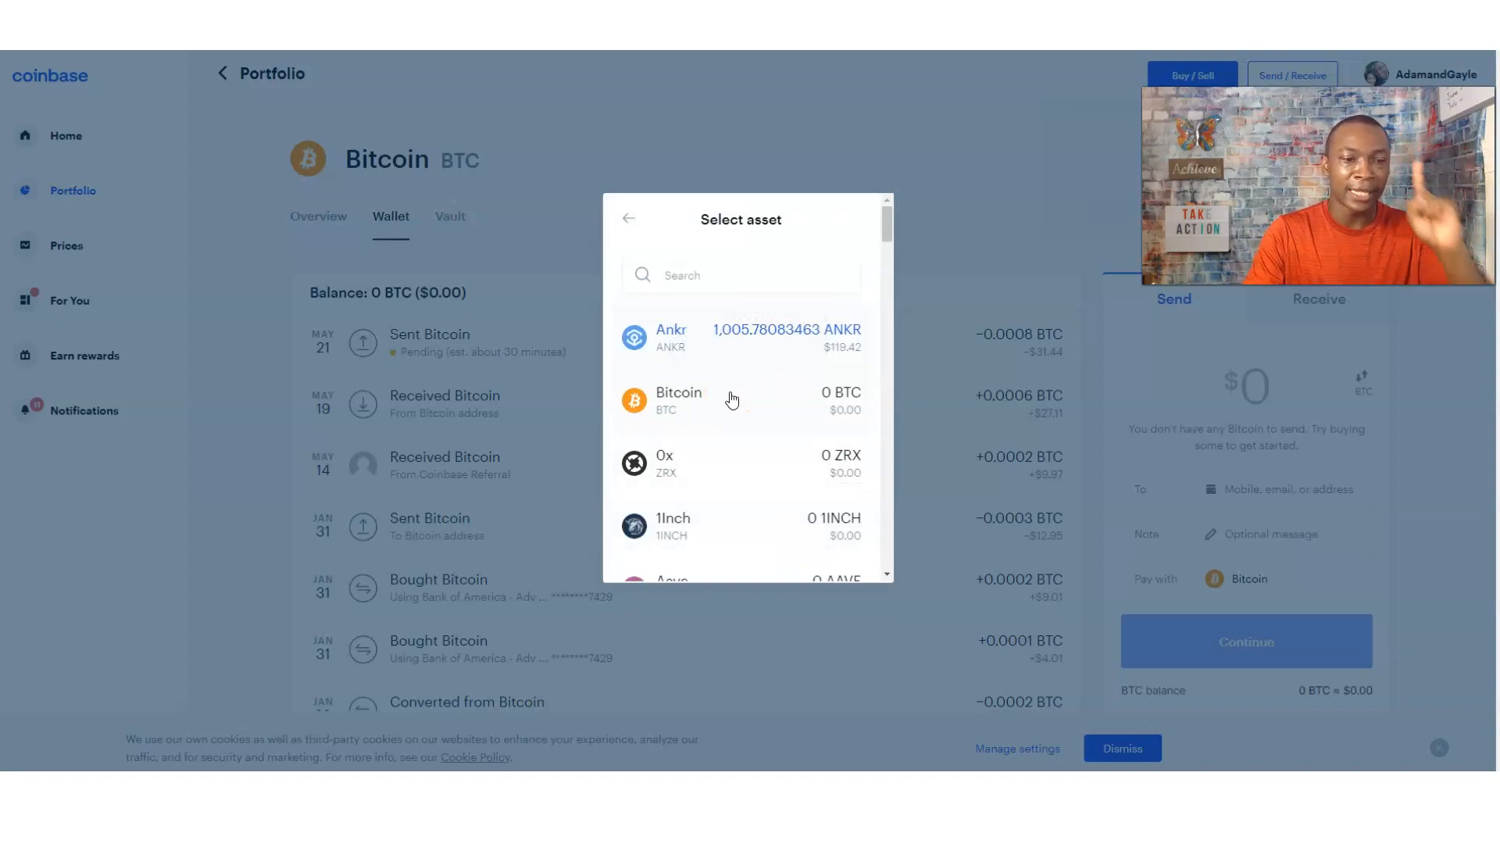
left_click(731, 399)
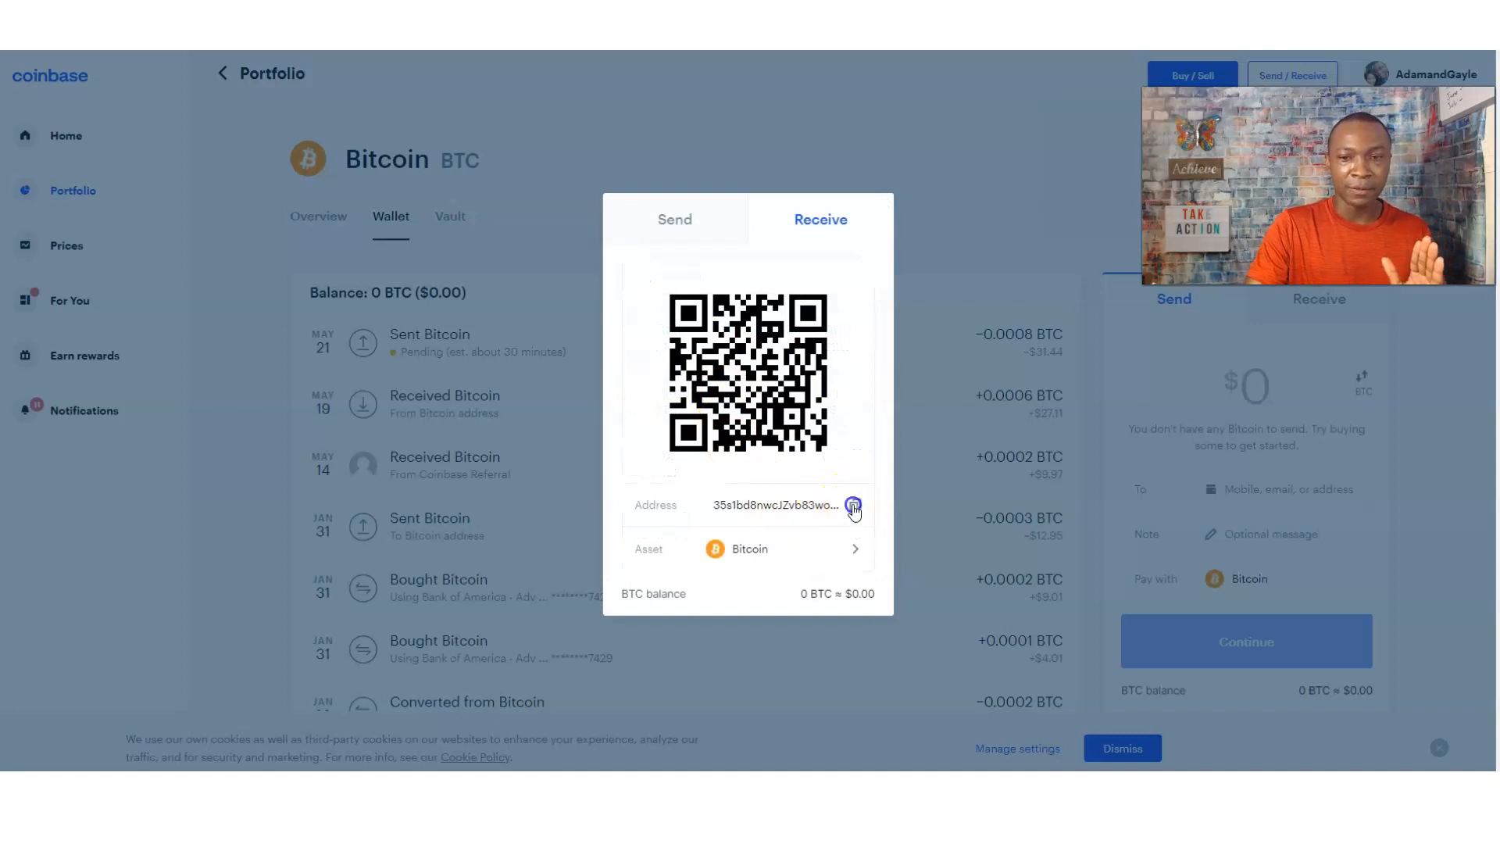
left_click(853, 506)
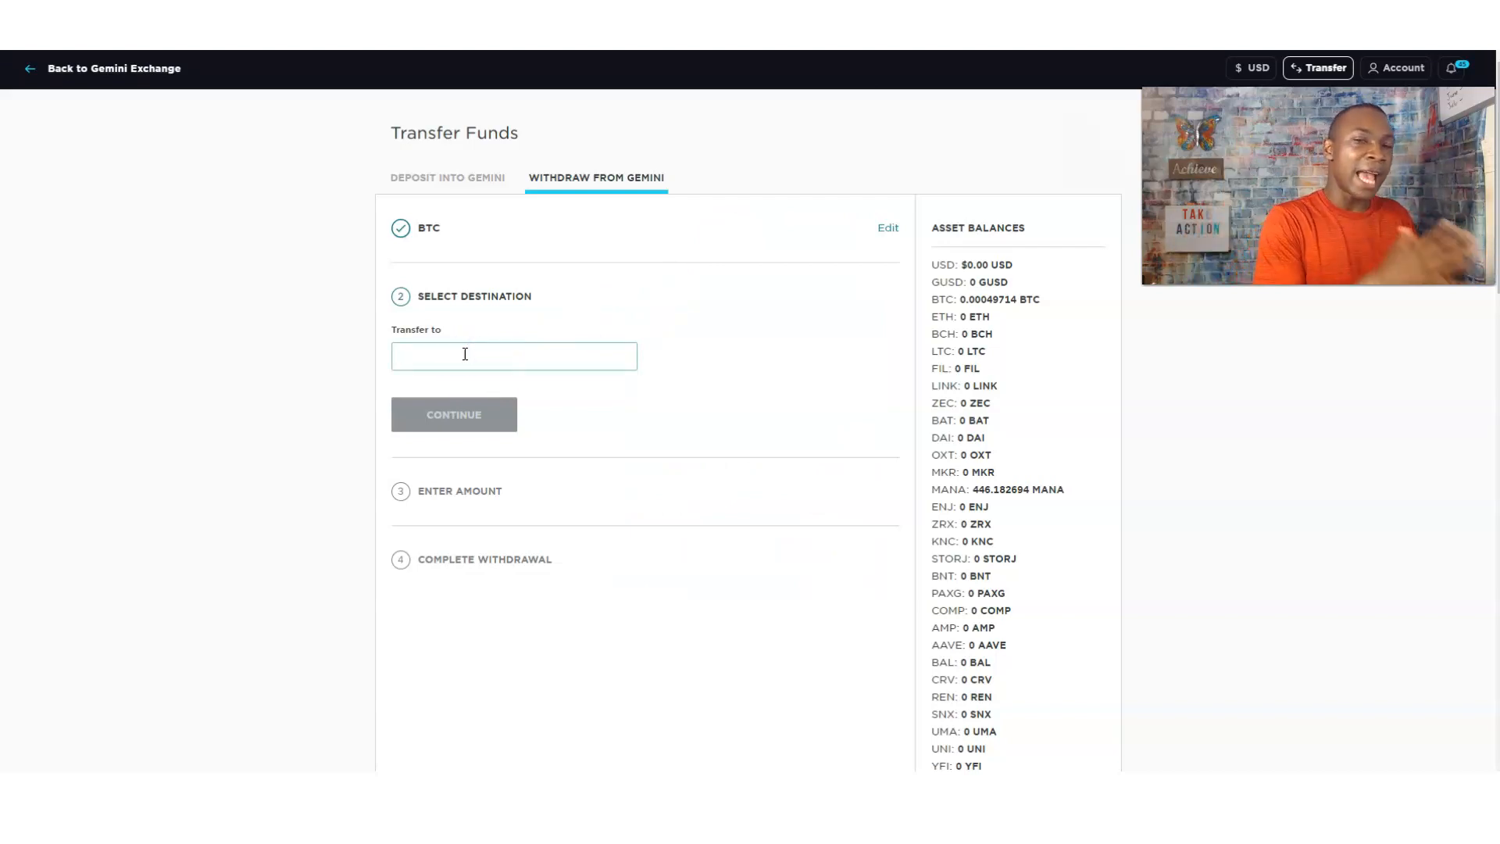
type("35s1bd8nwcJZvb83woD8EDS7EESAMd2eiA")
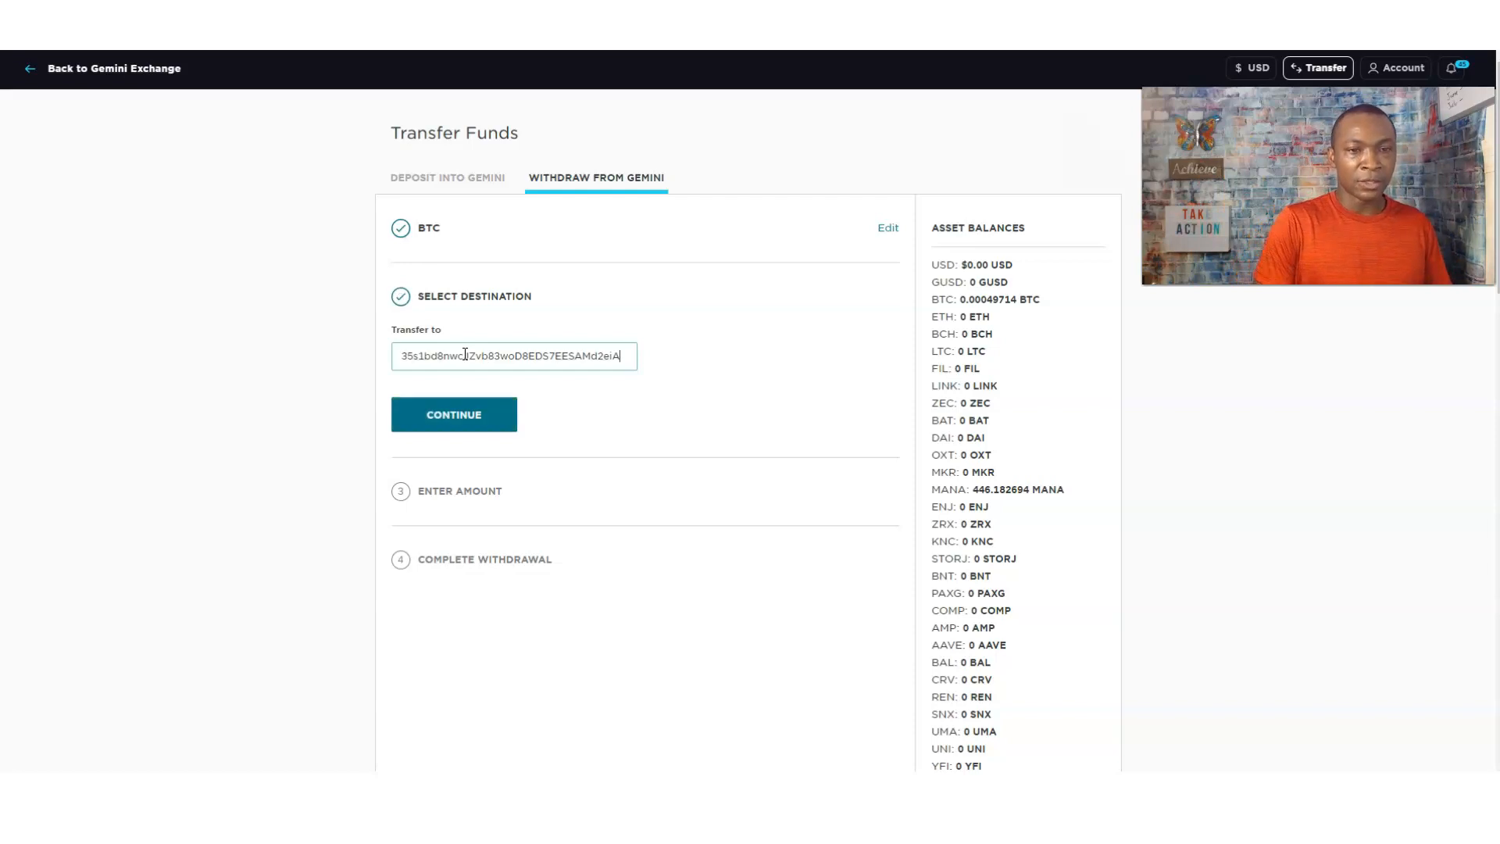
mouse_move(456, 320)
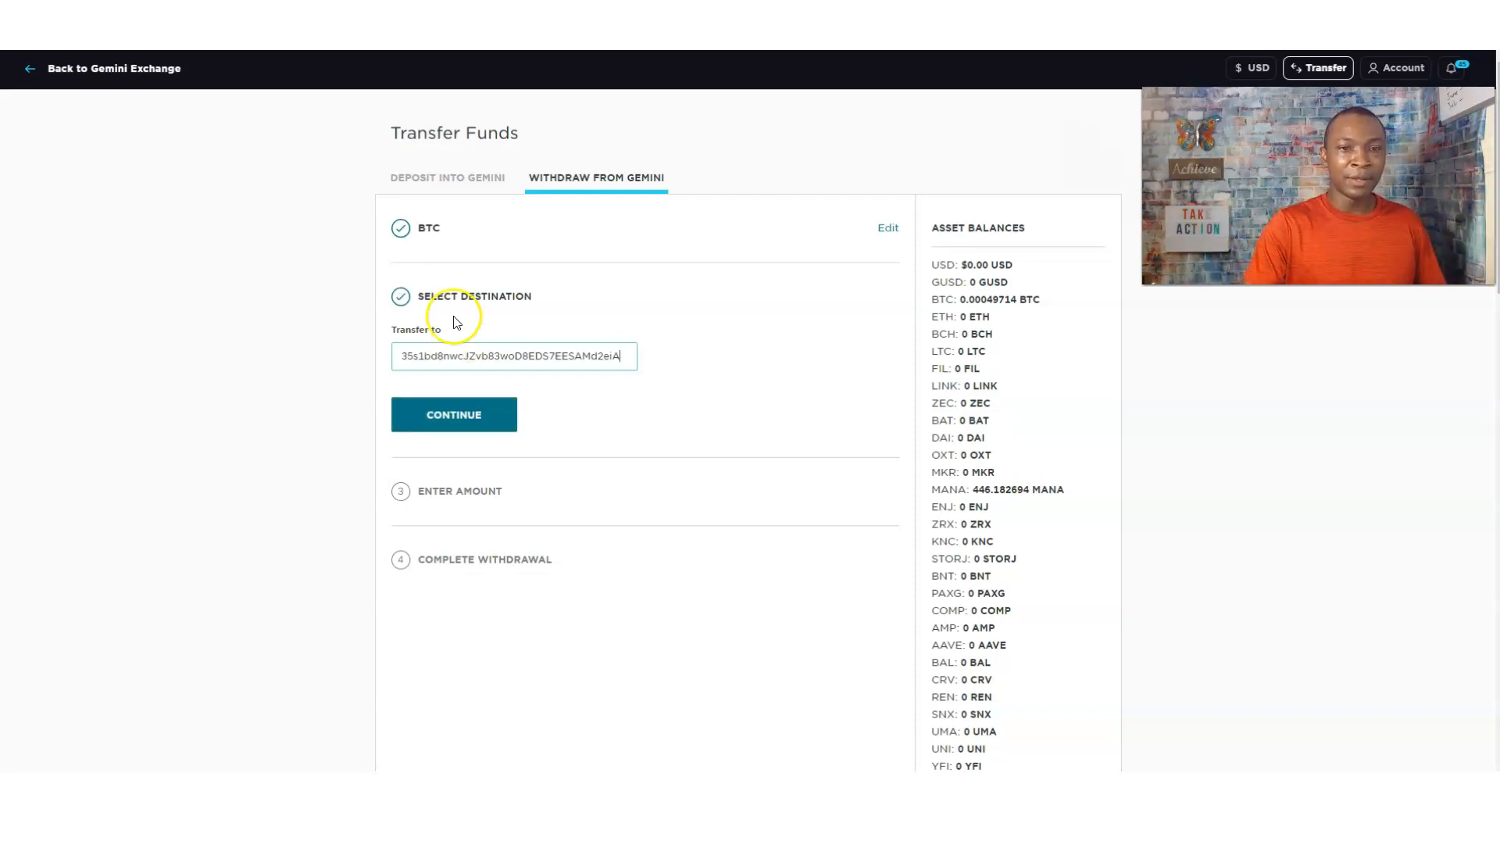
left_click(454, 414)
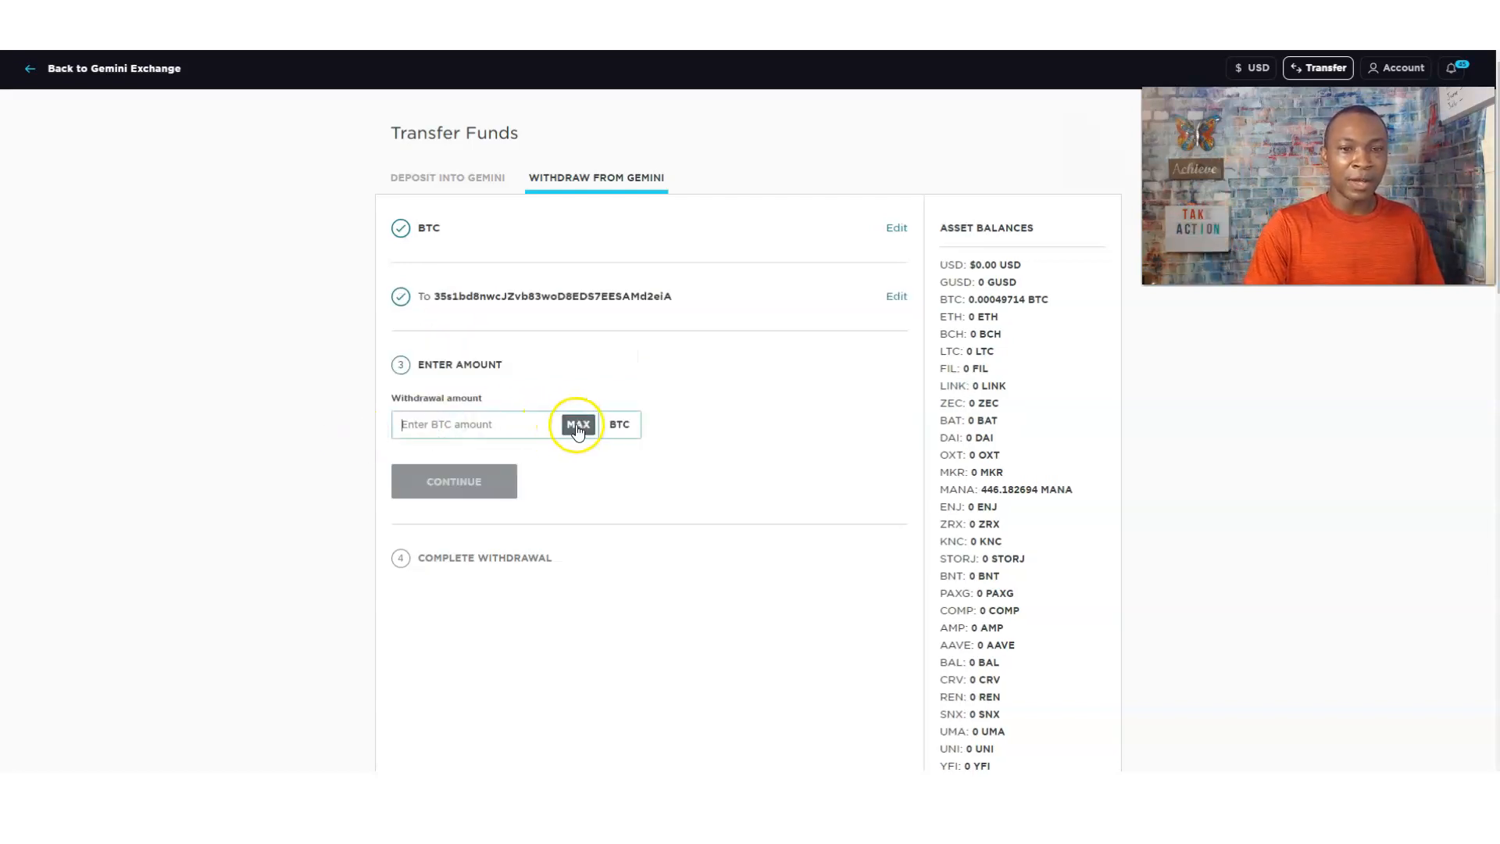
left_click(578, 424)
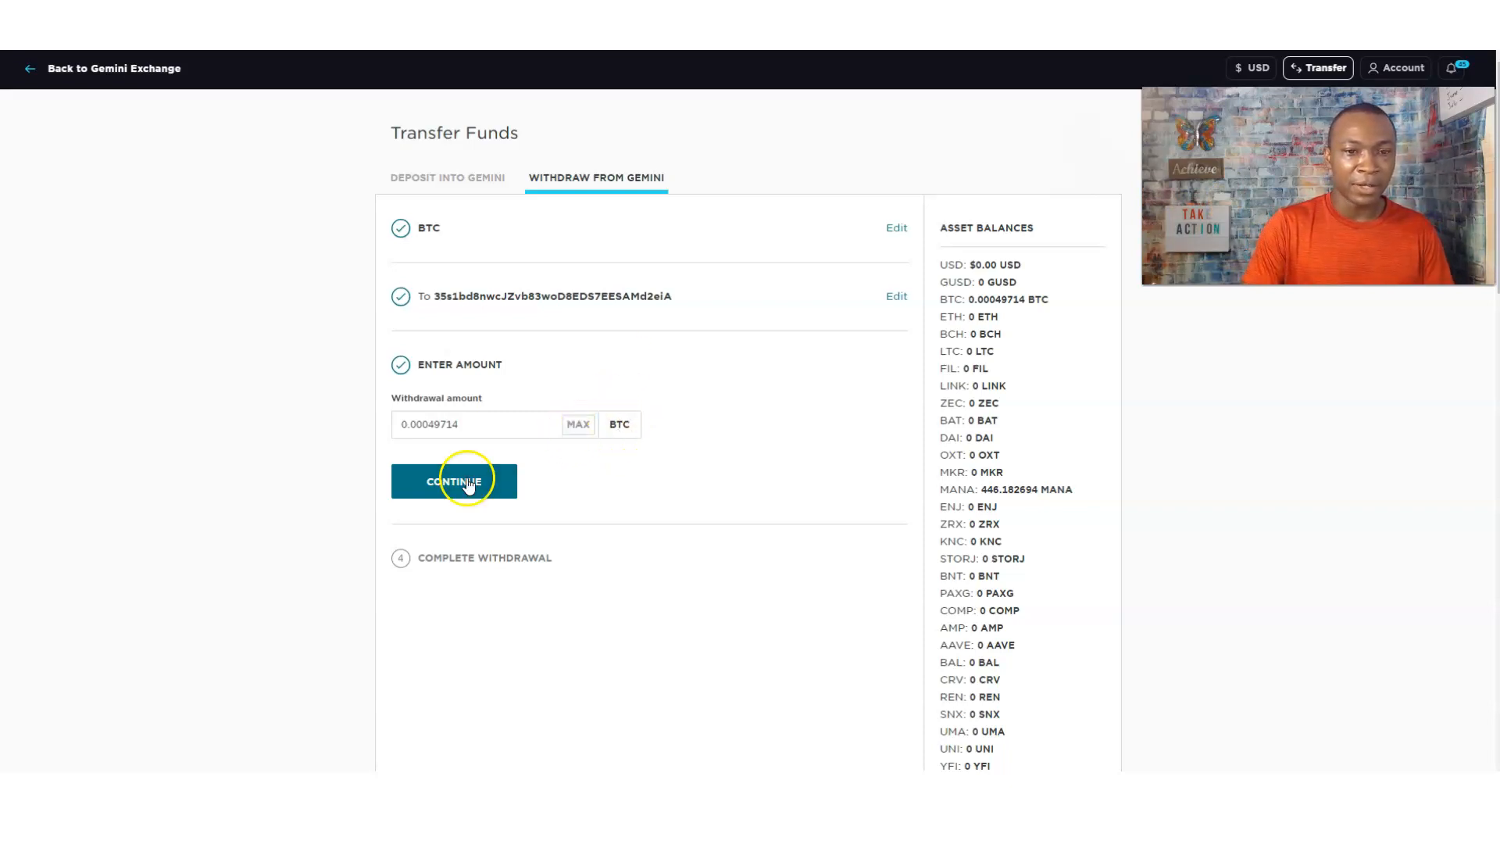
left_click(454, 481)
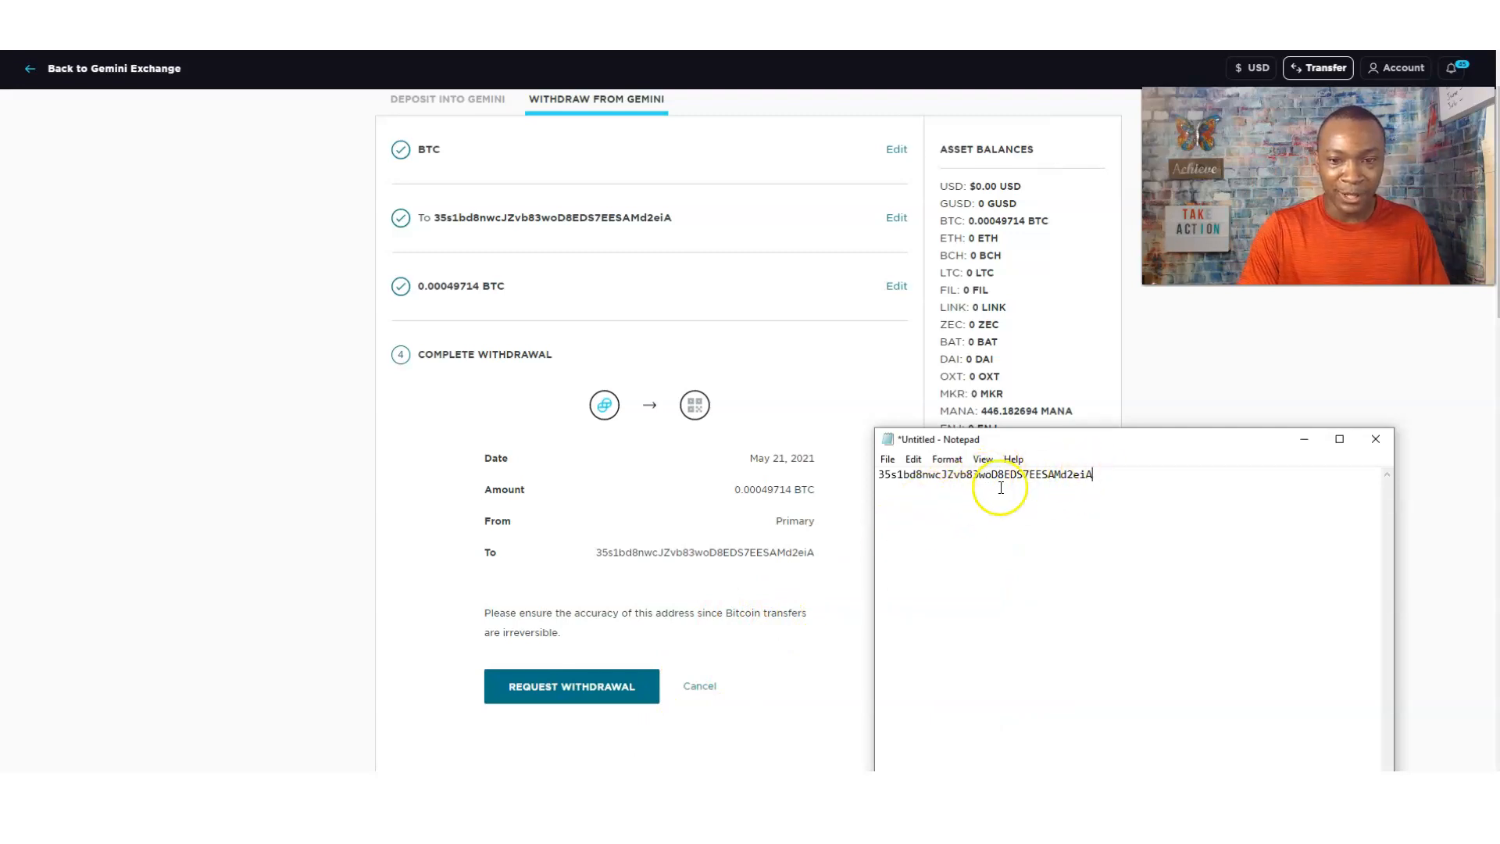
mouse_move(977, 479)
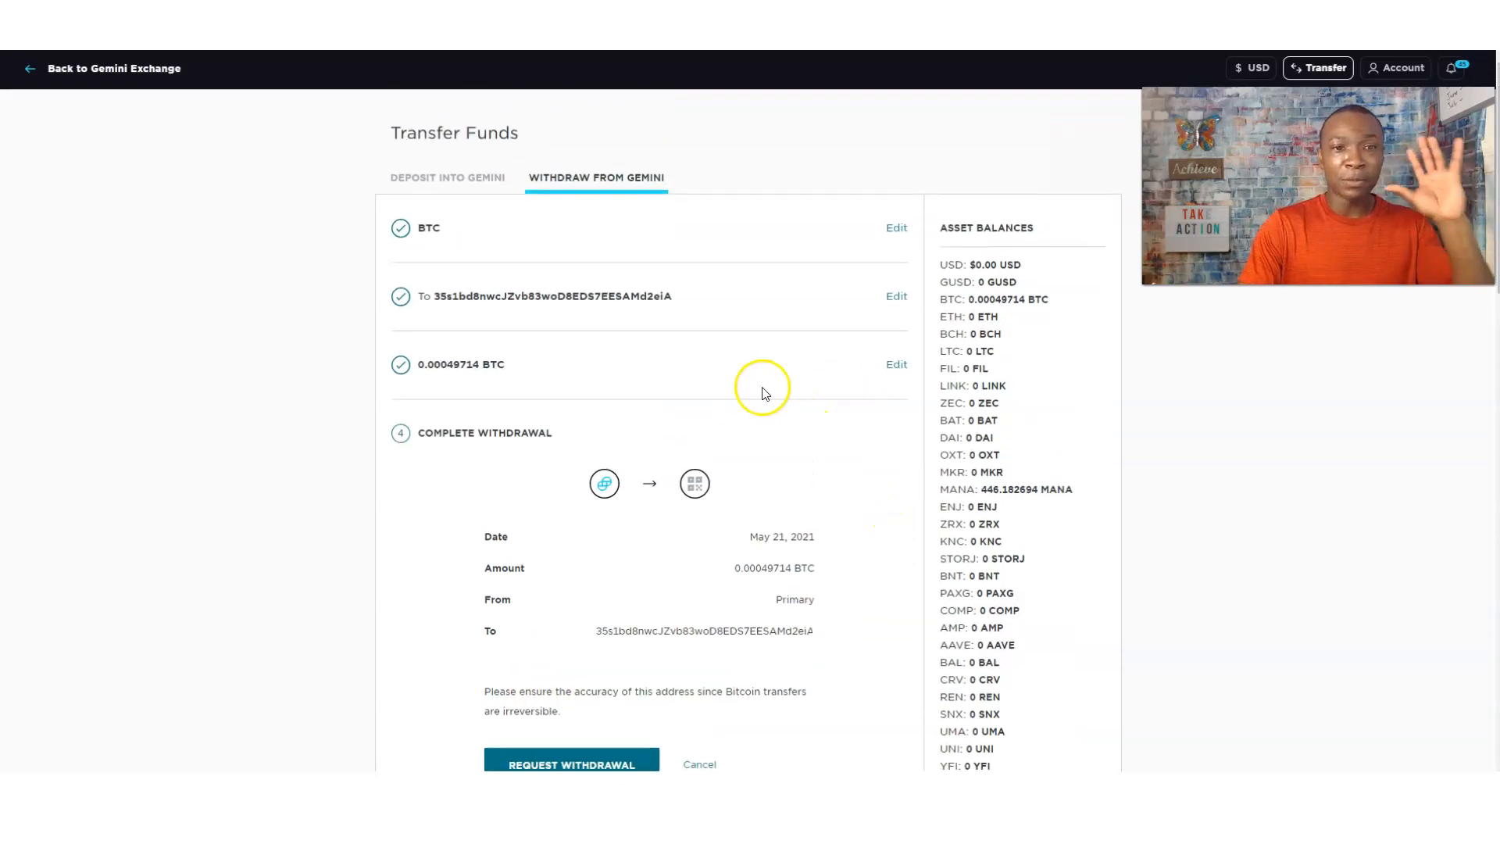
mouse_move(858, 359)
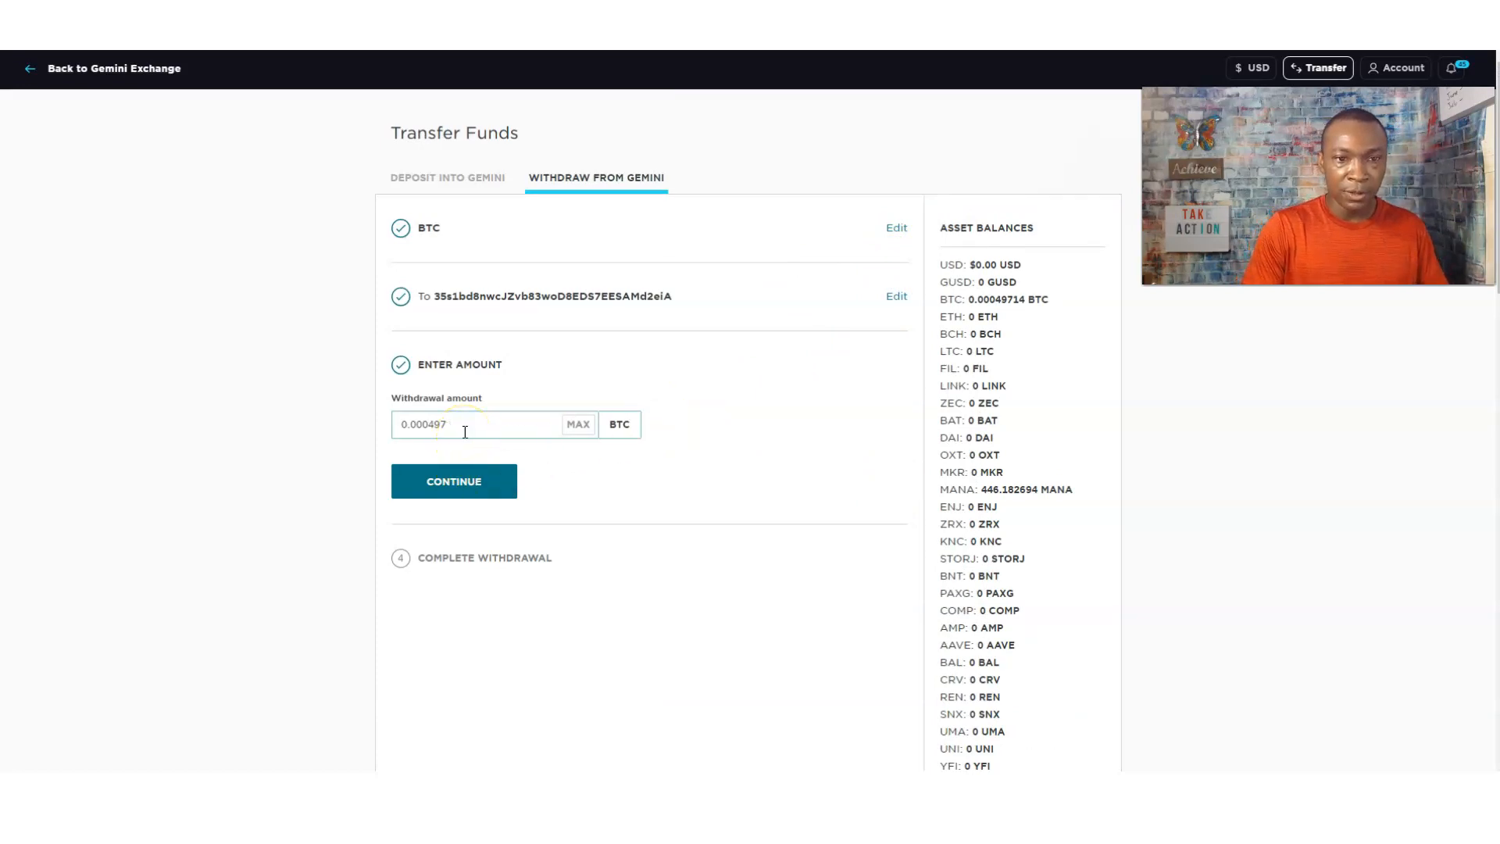
Step: Confirm the 0.000497 BTC amount and reconfirm the destination address
left_click(454, 482)
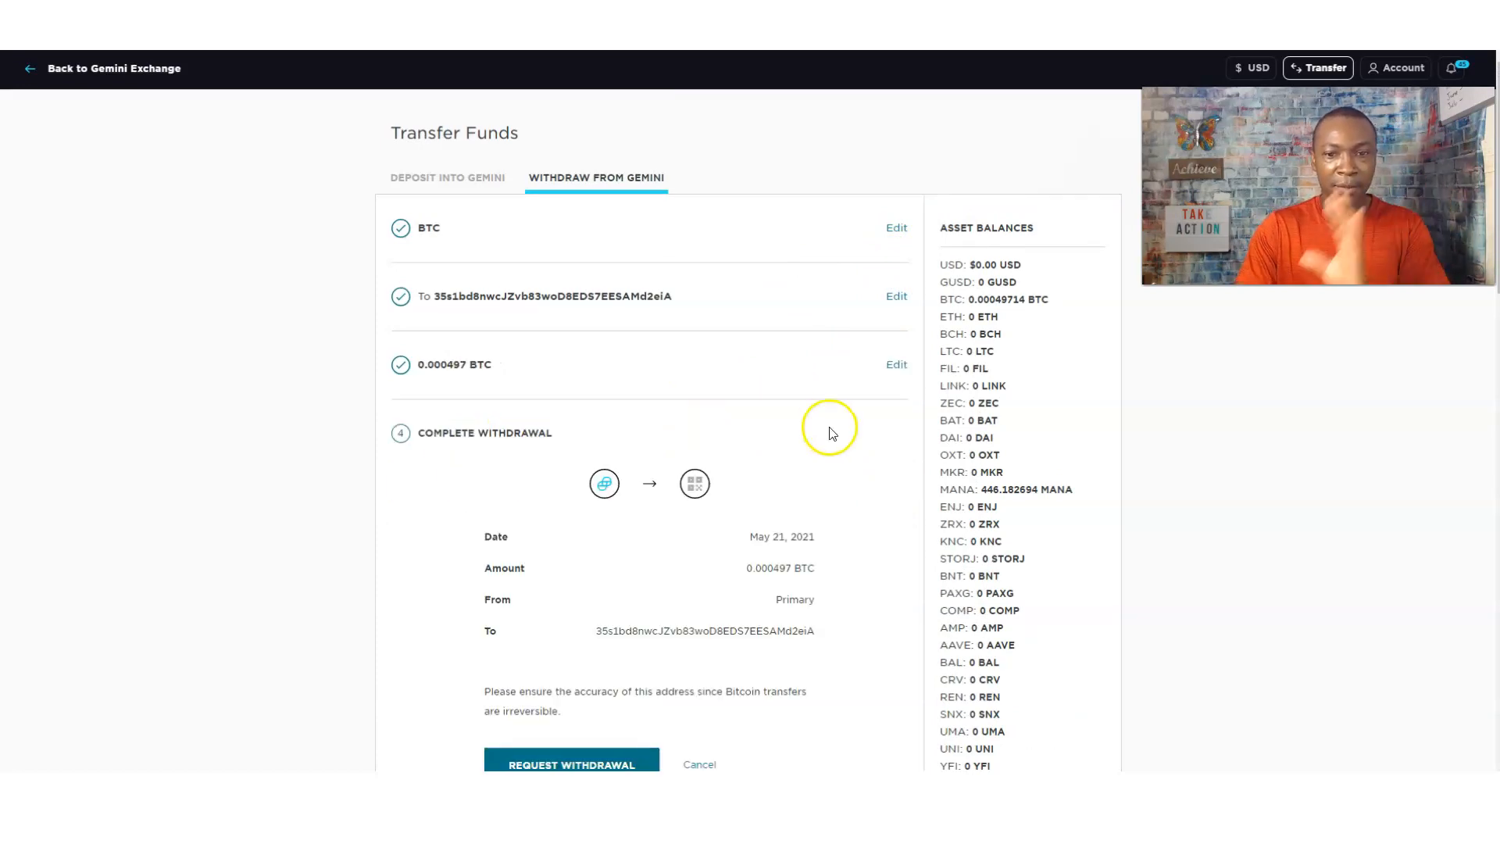
mouse_move(808, 313)
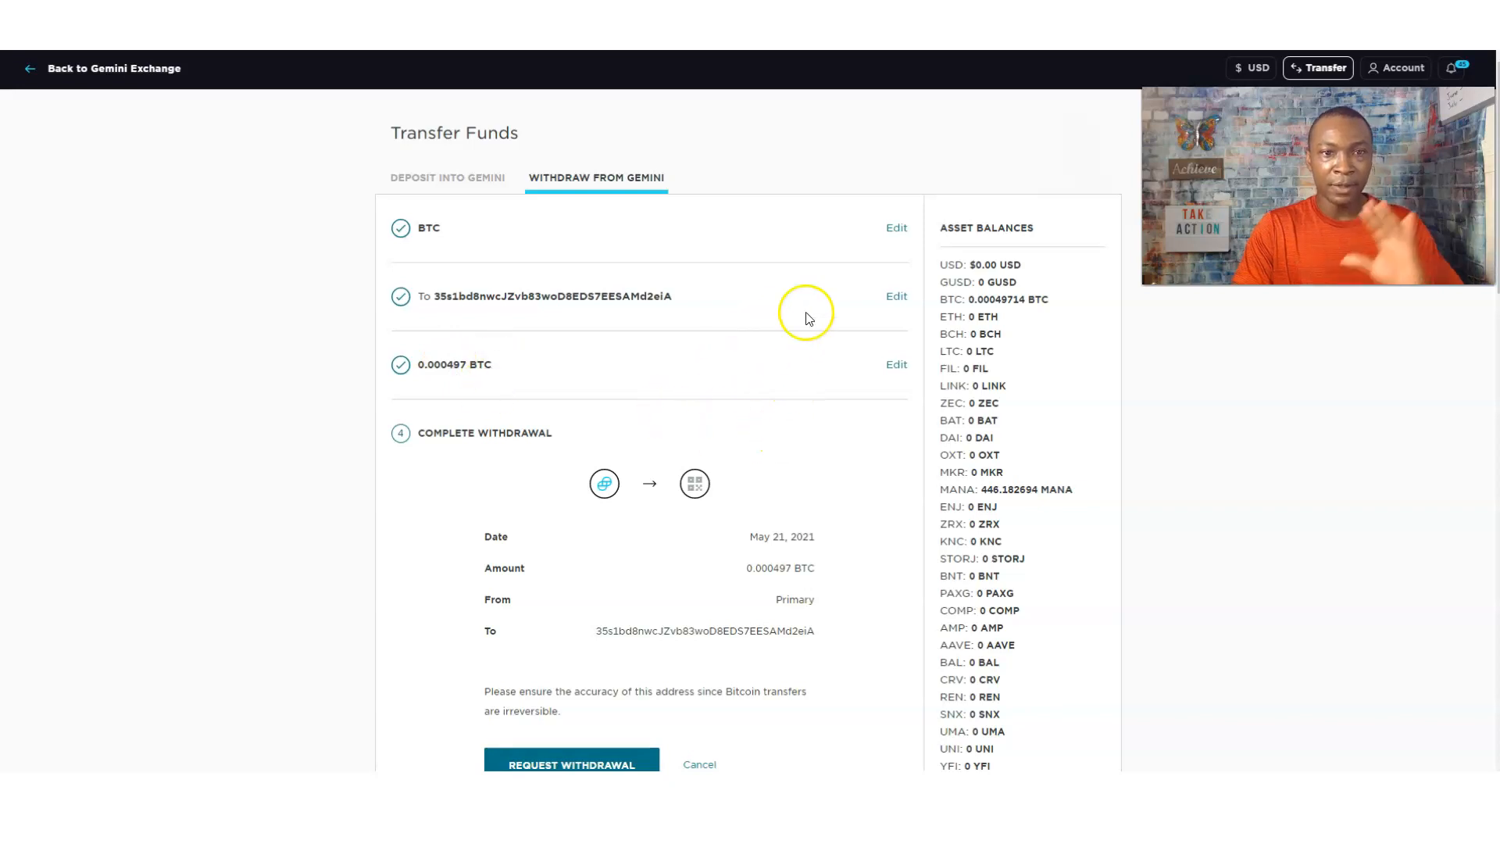
left_click(896, 296)
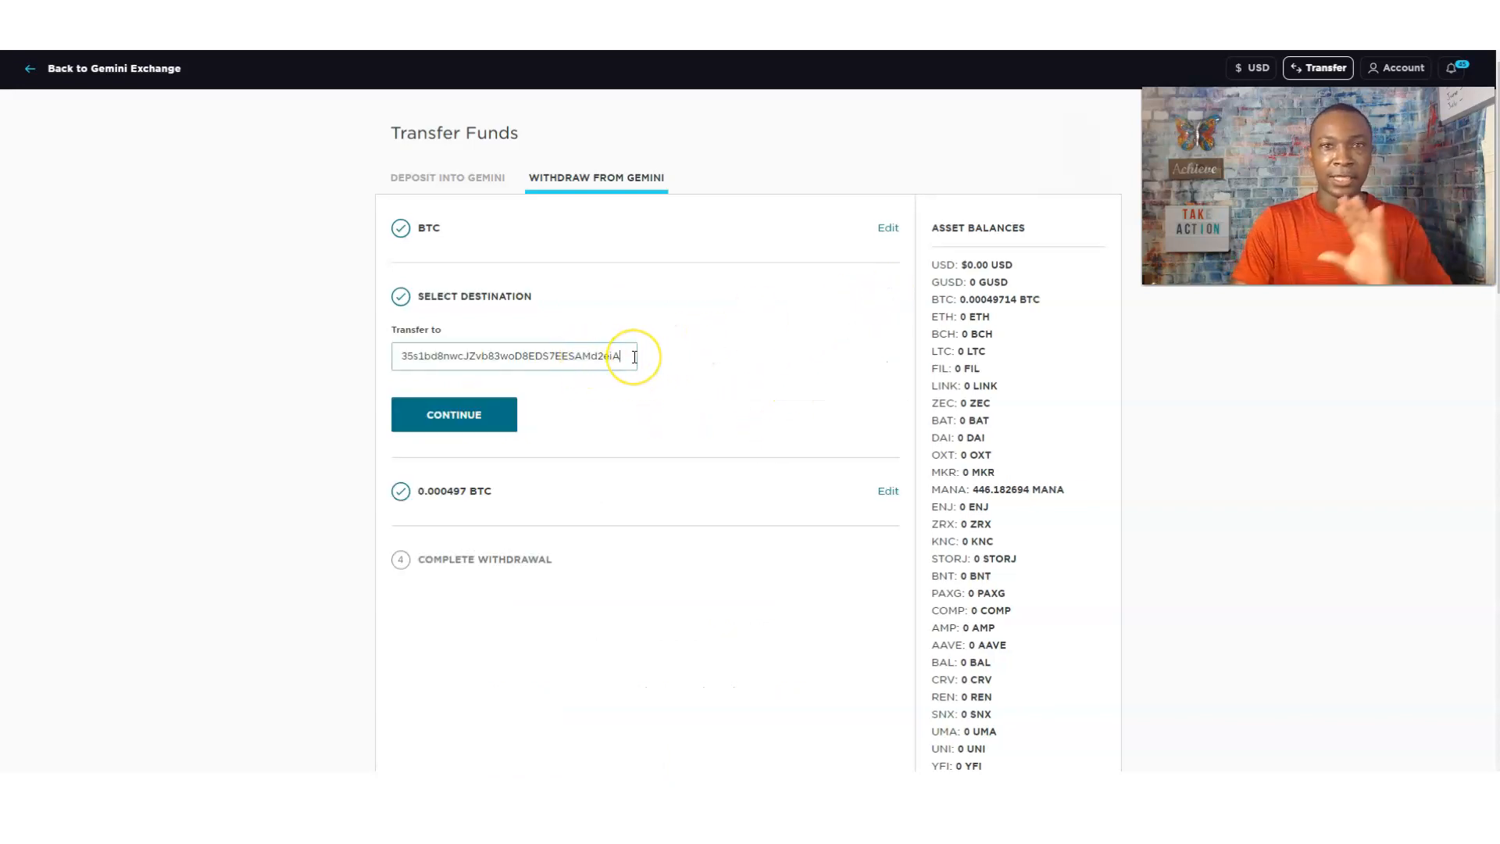
mouse_move(373, 307)
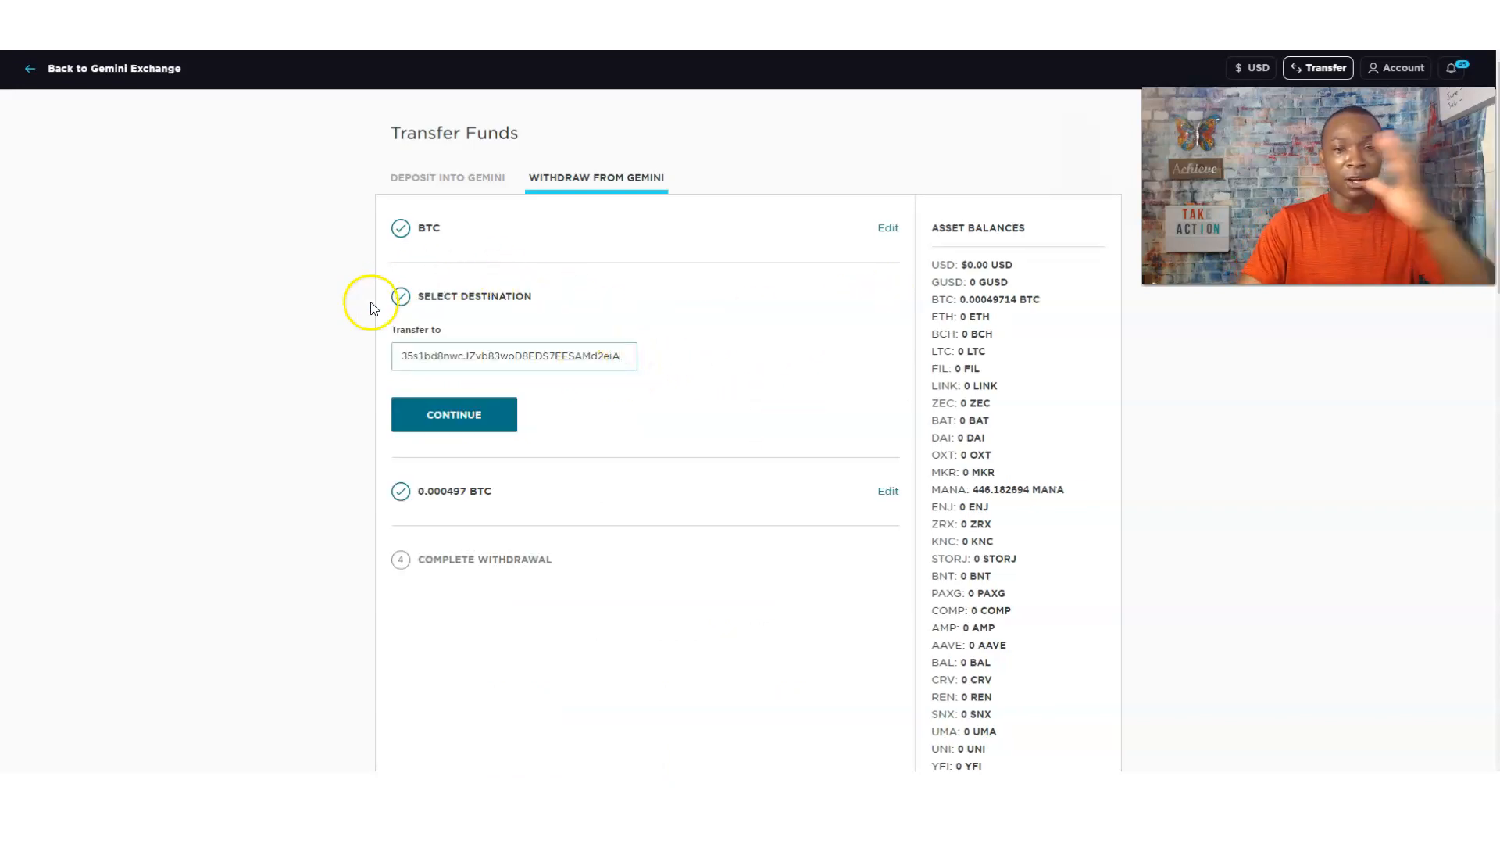
left_click(454, 414)
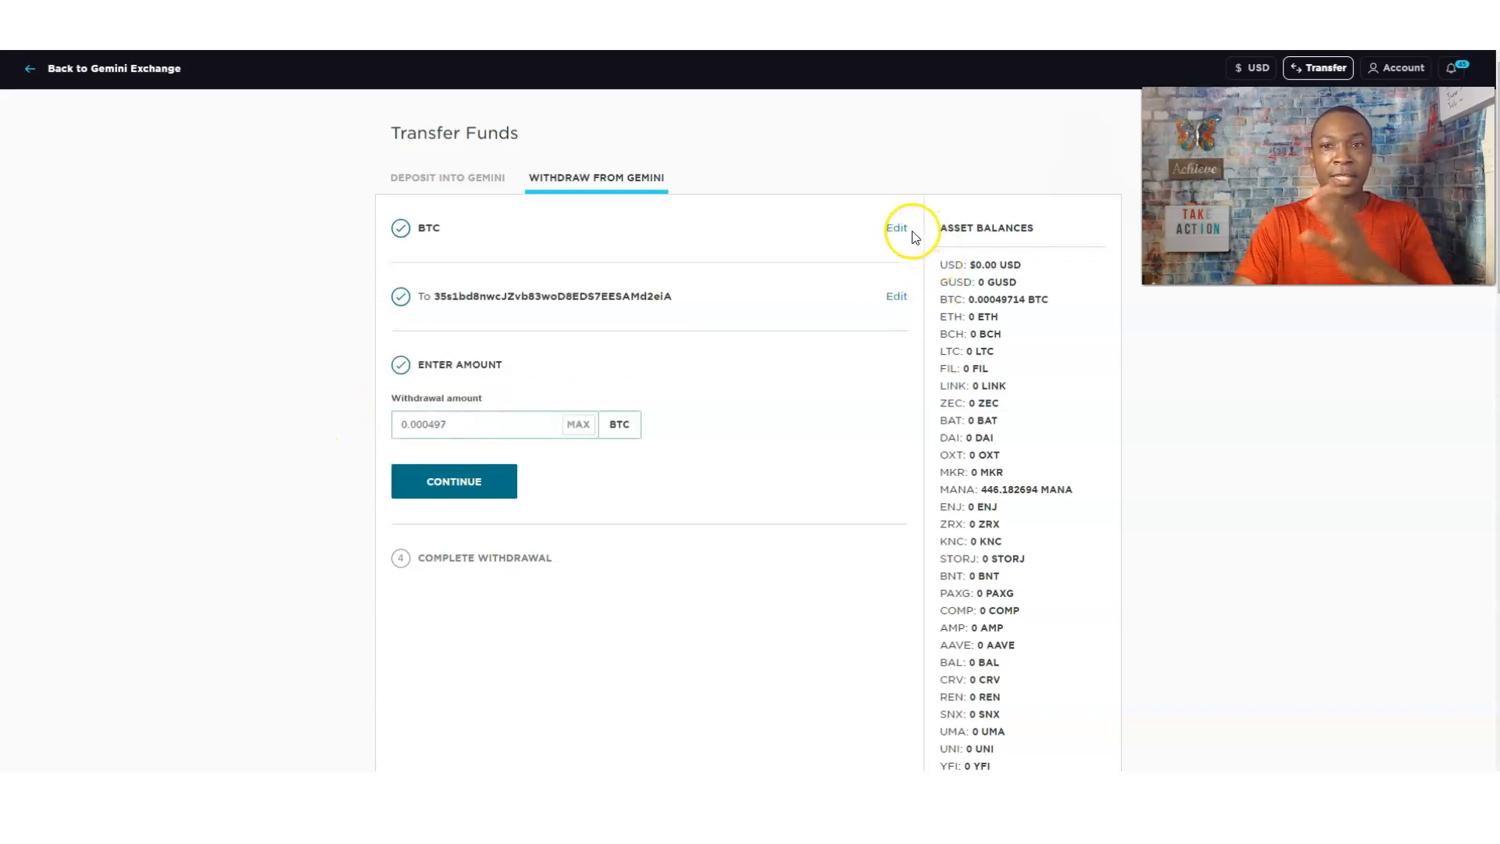
Step: Switch the withdrawal currency to ETH, then back to BTC, and continue
left_click(897, 227)
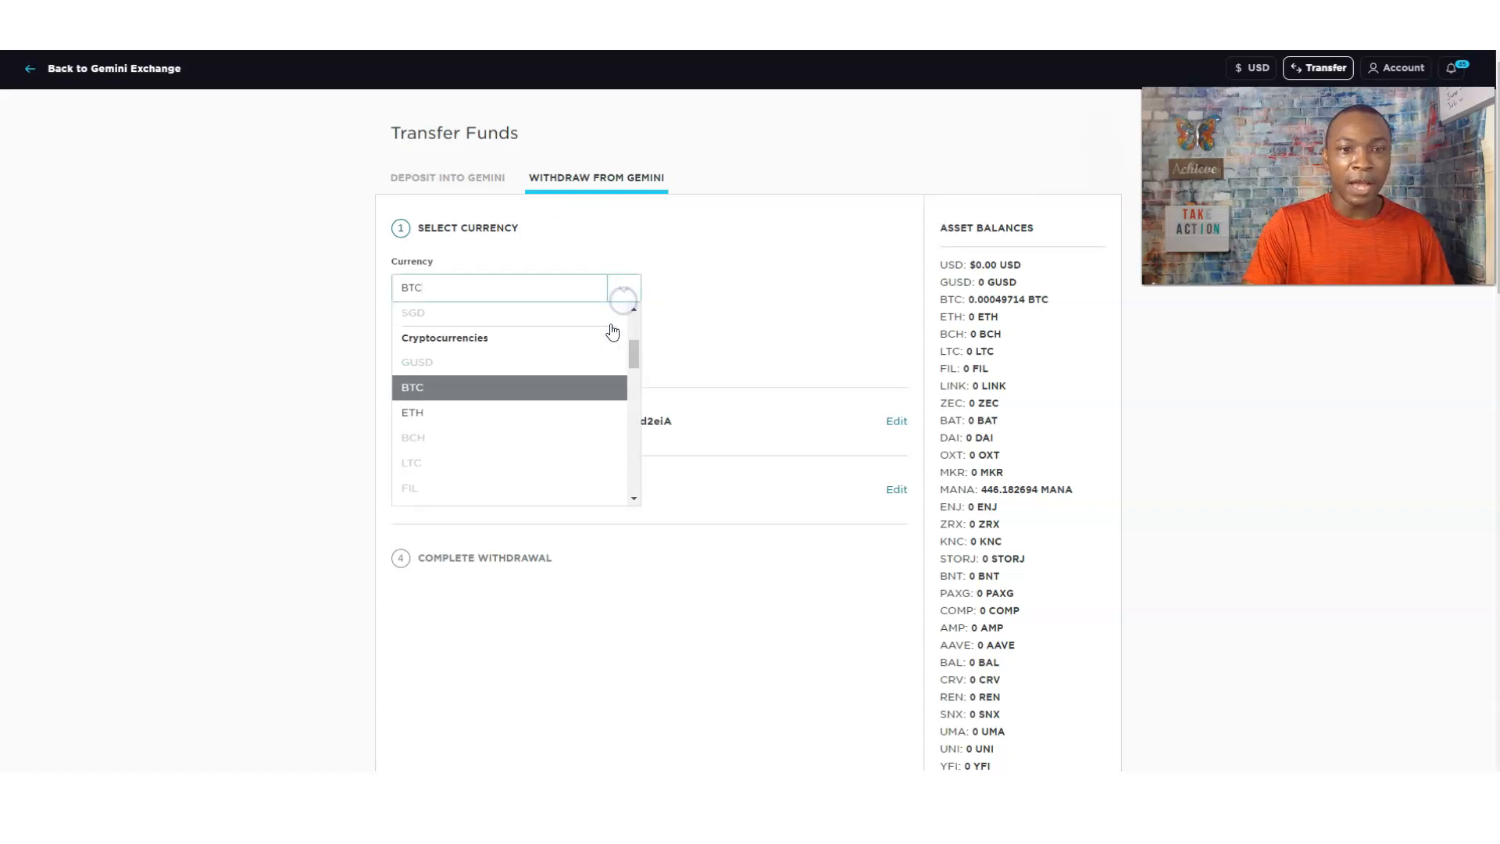
left_click(412, 412)
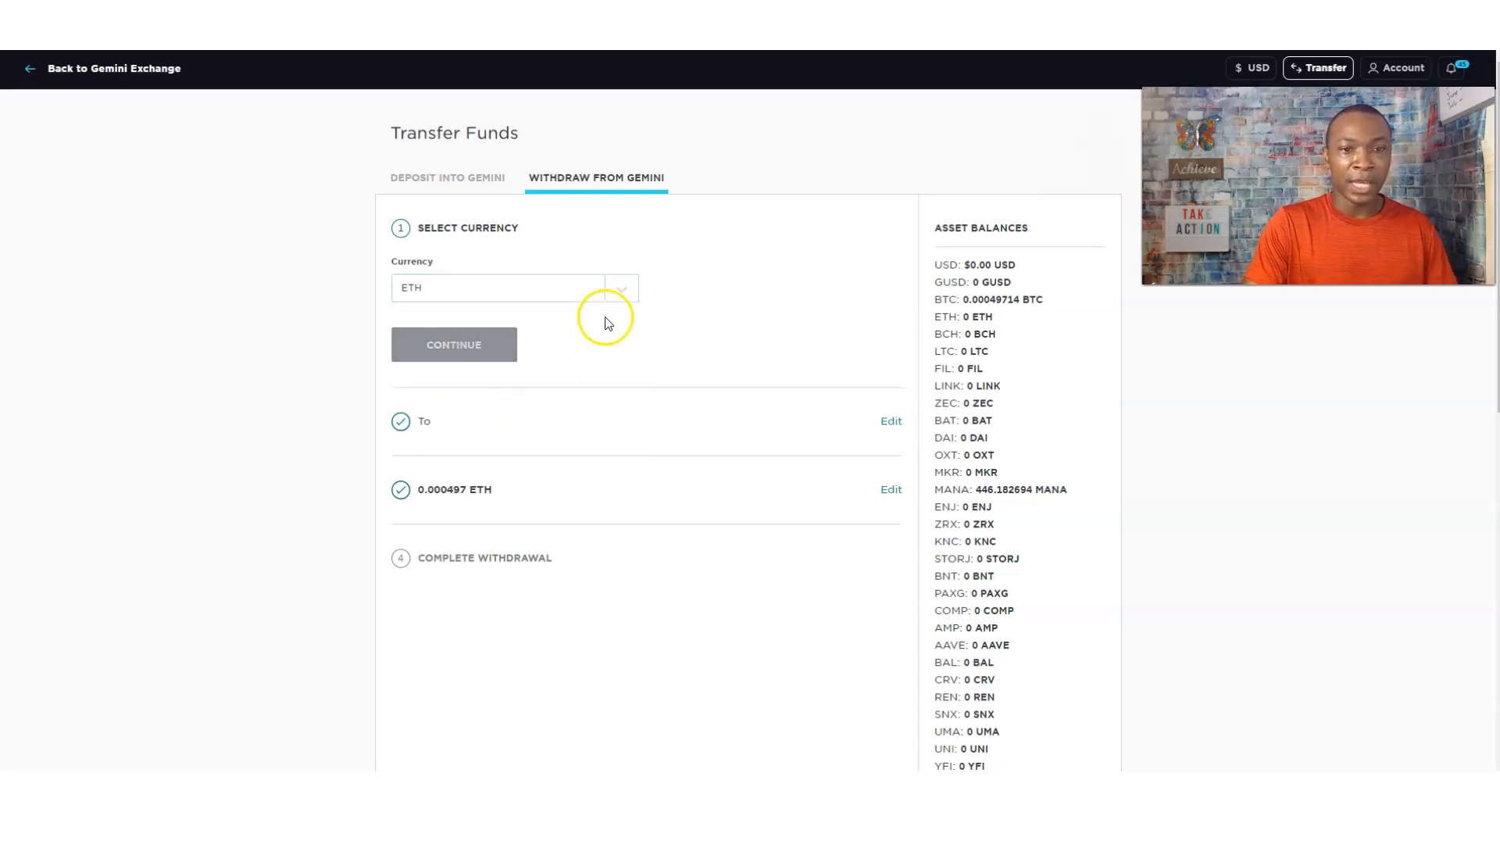
left_click(621, 288)
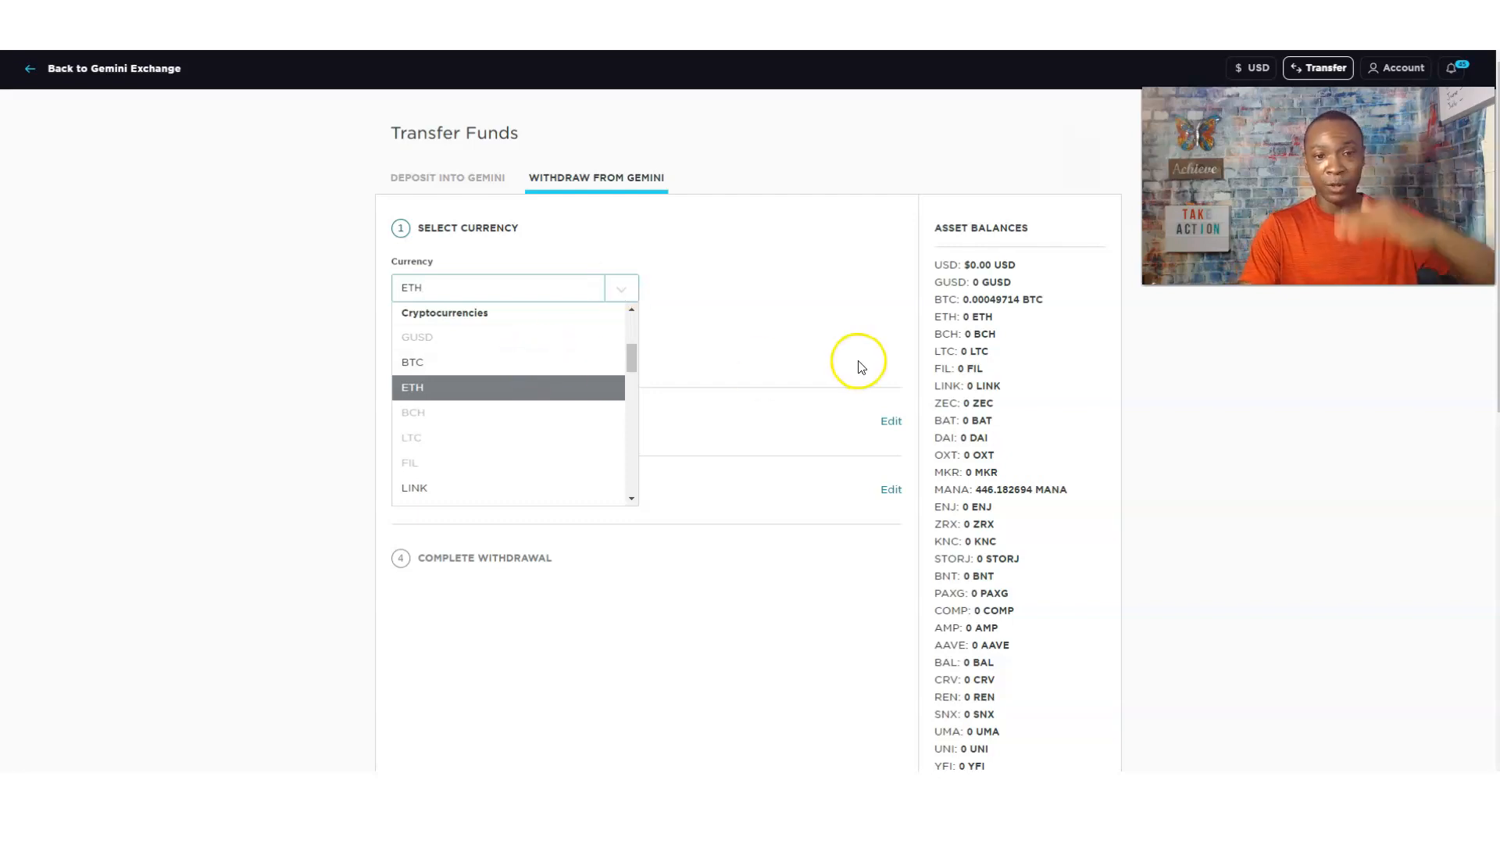
left_click(412, 362)
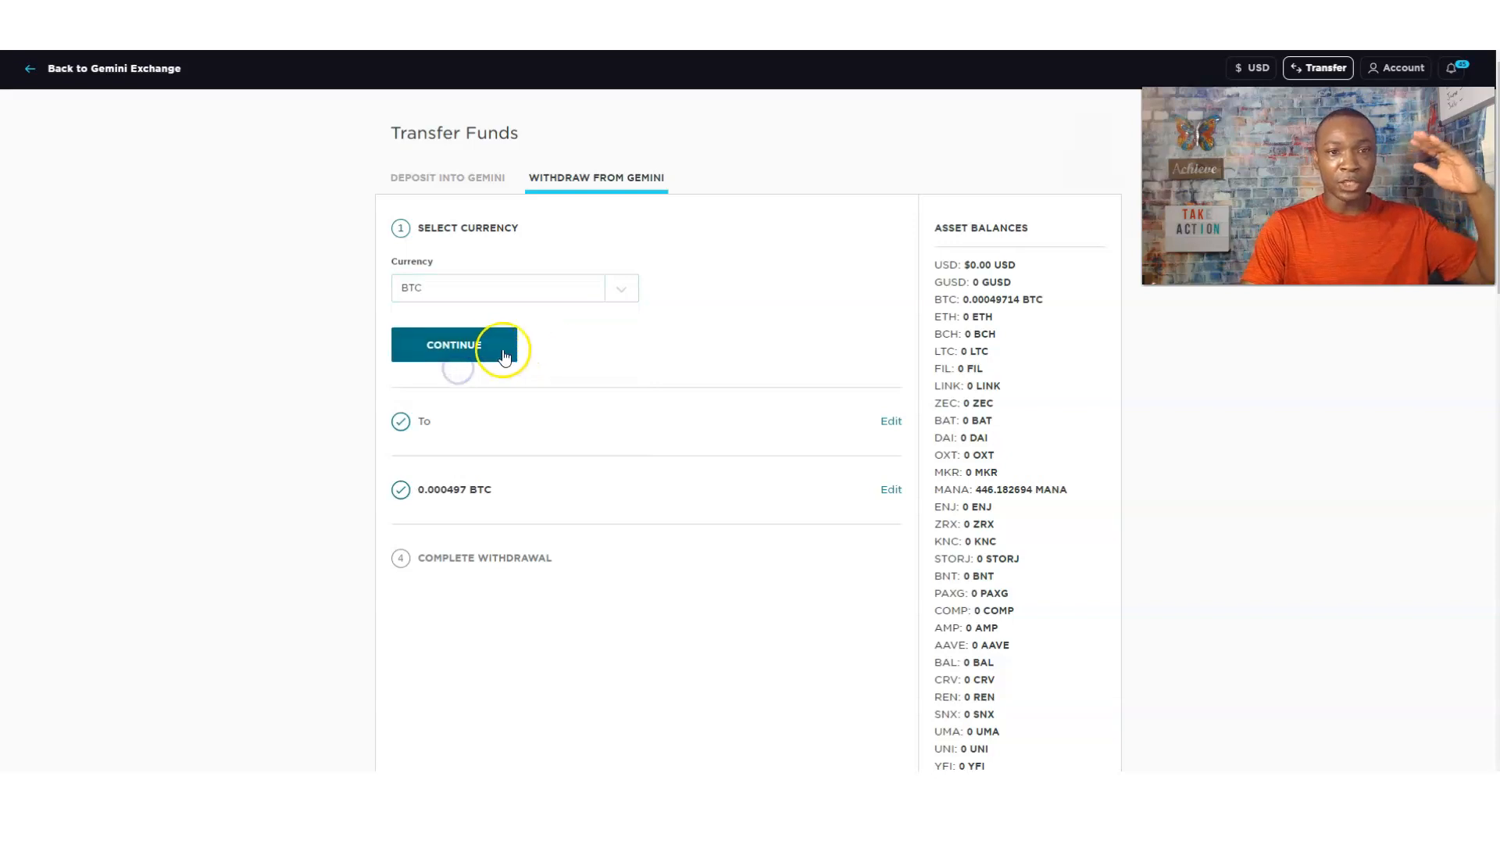
left_click(454, 345)
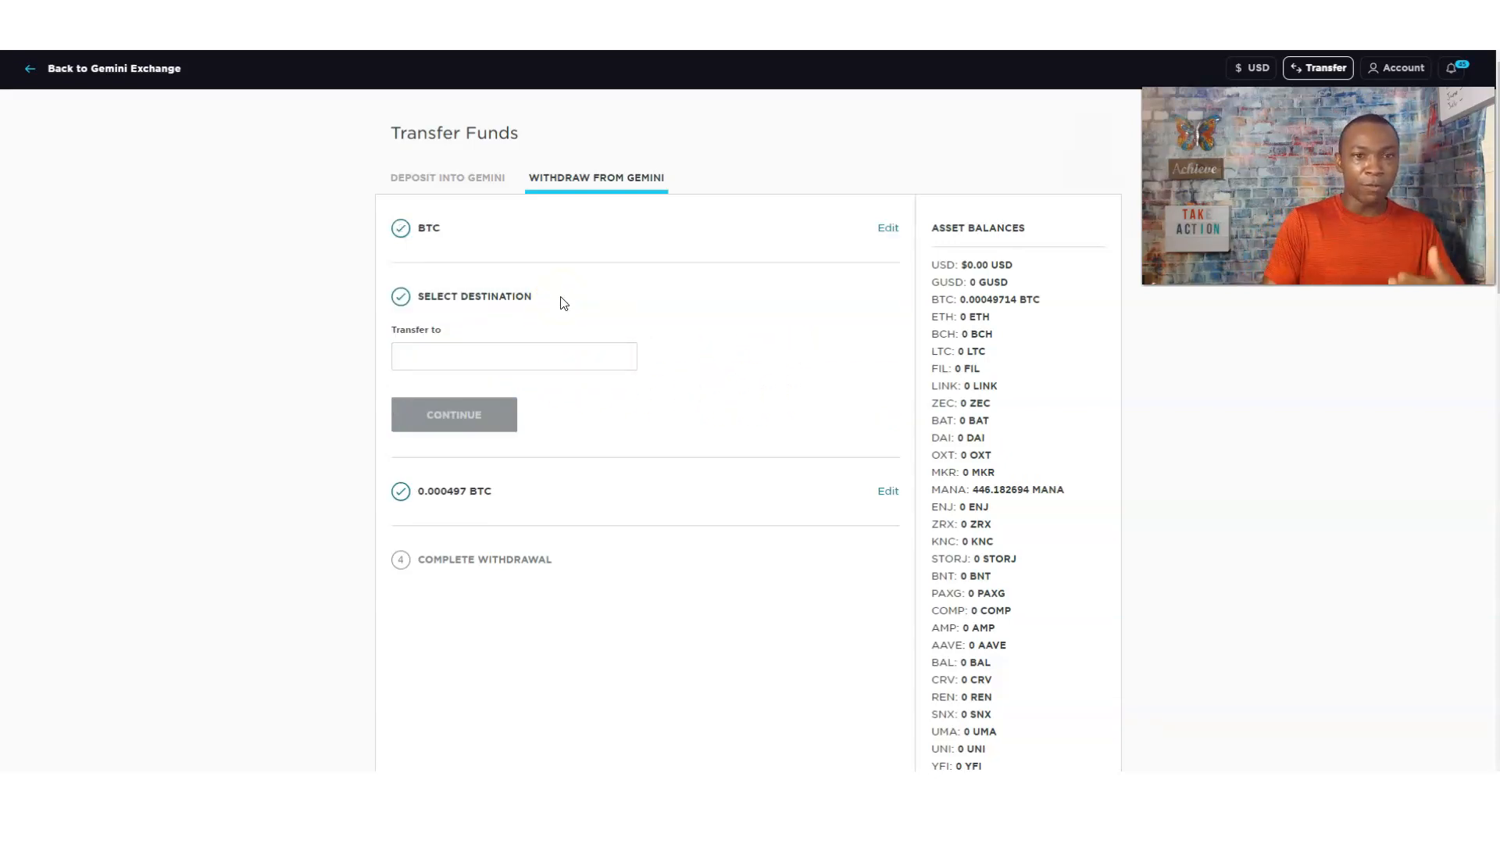
type("35s1bd8nwcJZvb83wqD8EDS7EESAMd2eiA")
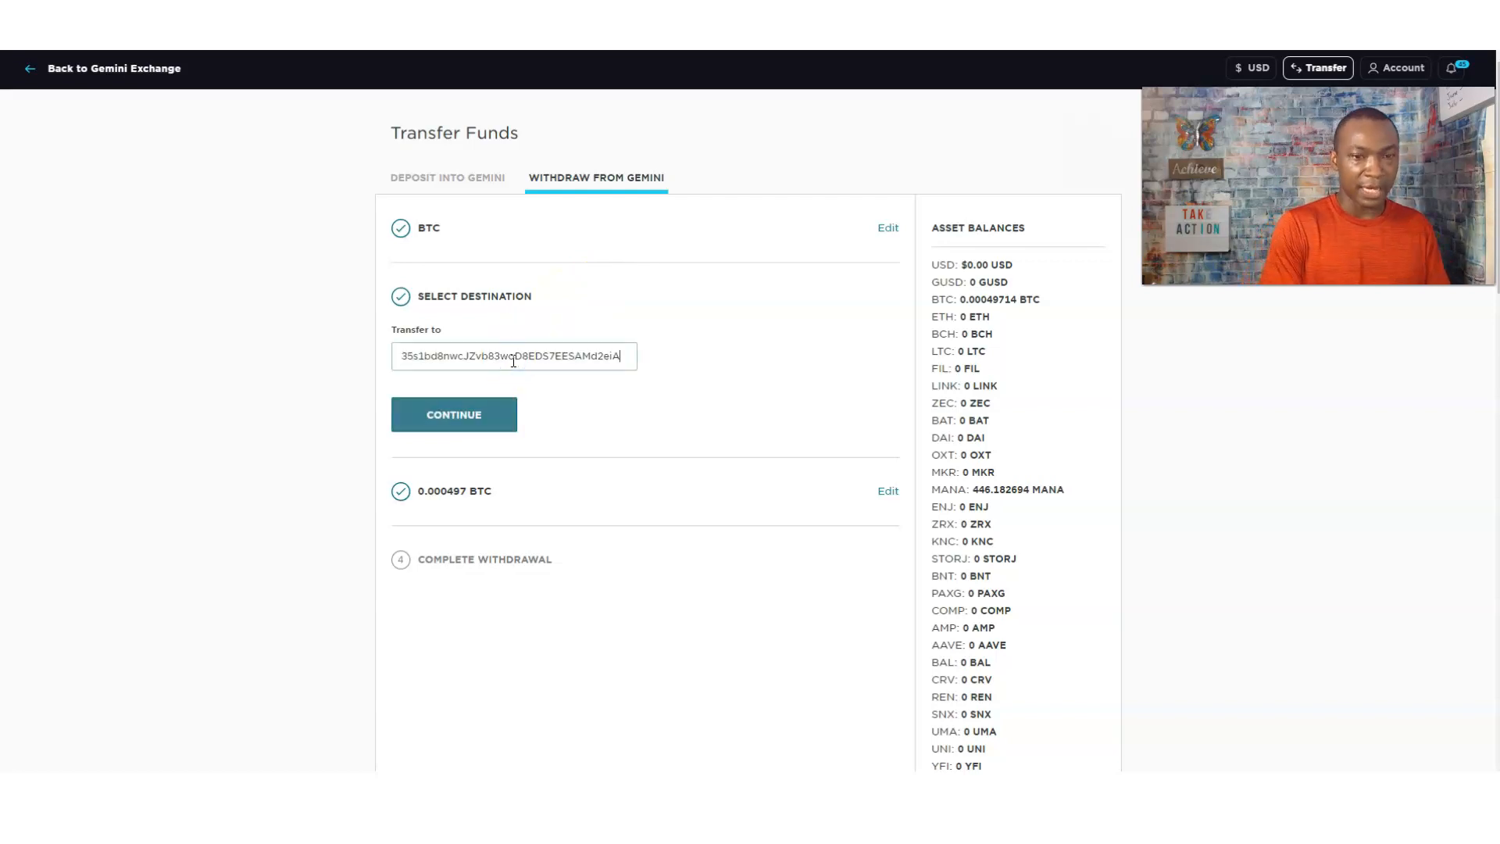
left_click(454, 414)
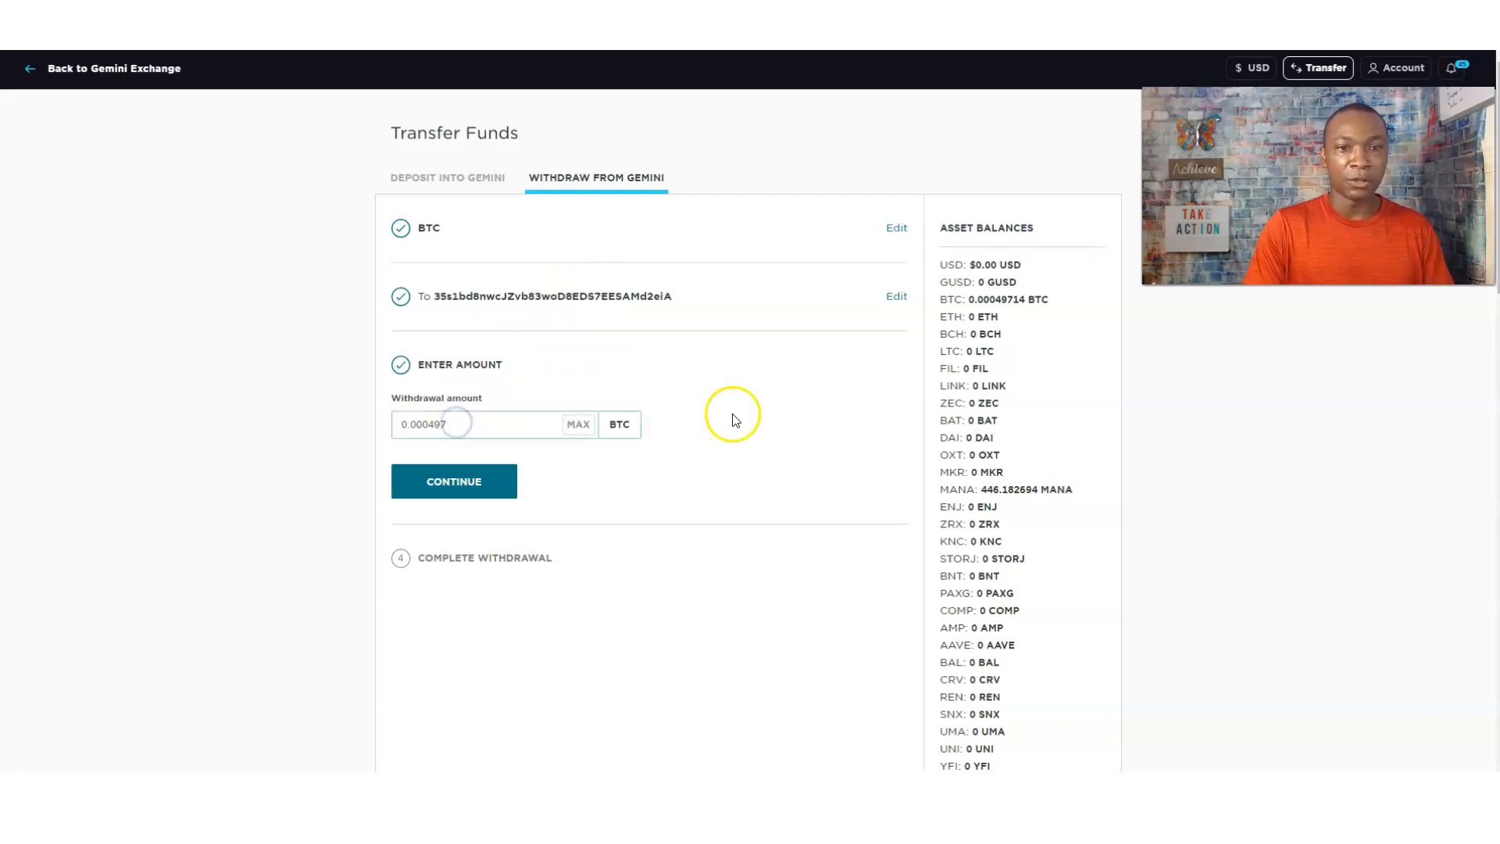
left_click(454, 481)
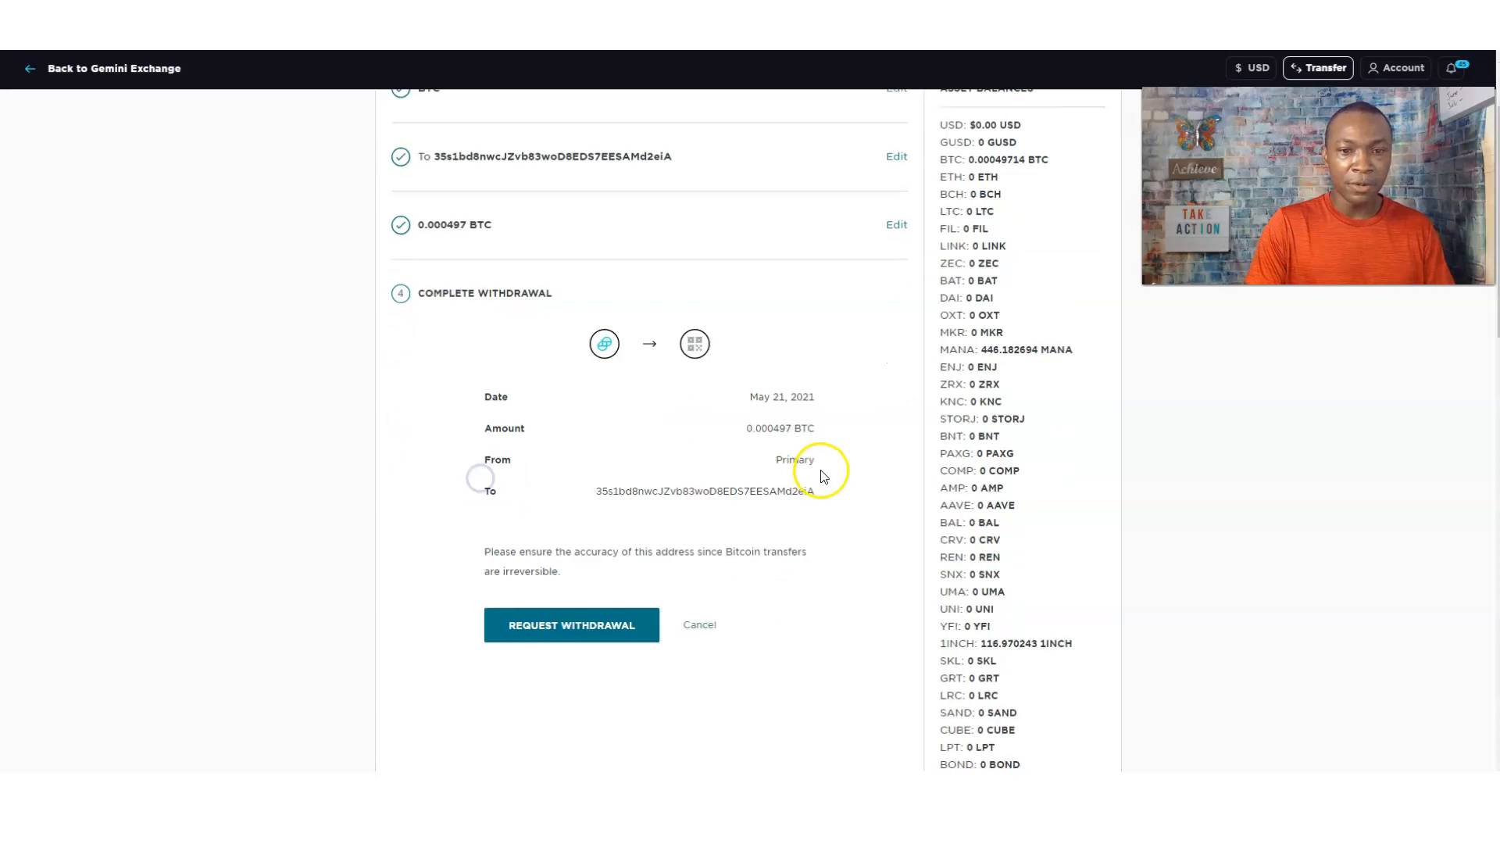
scroll("down", 3)
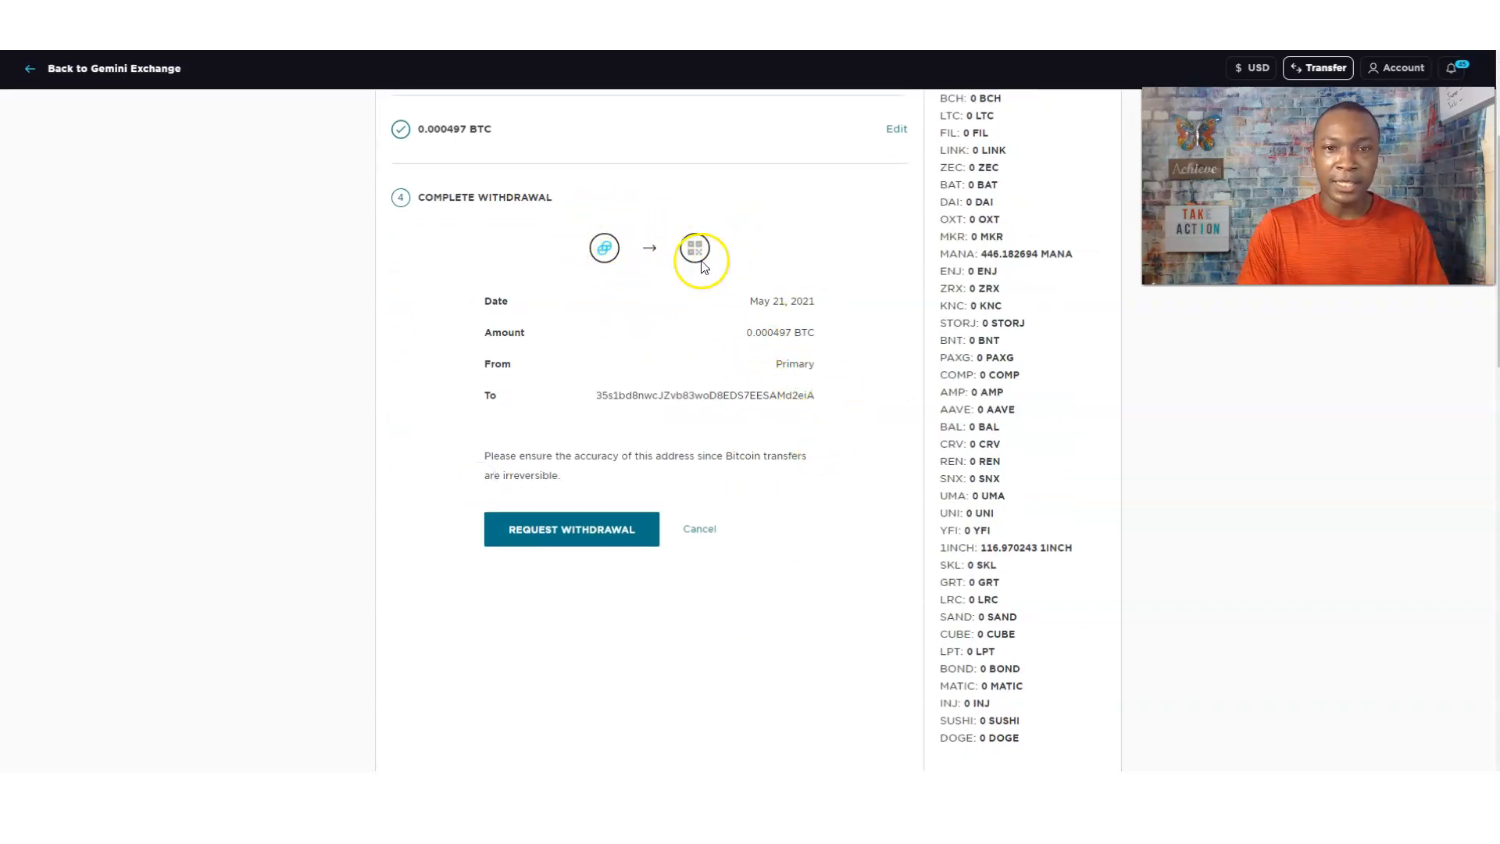
mouse_move(673, 319)
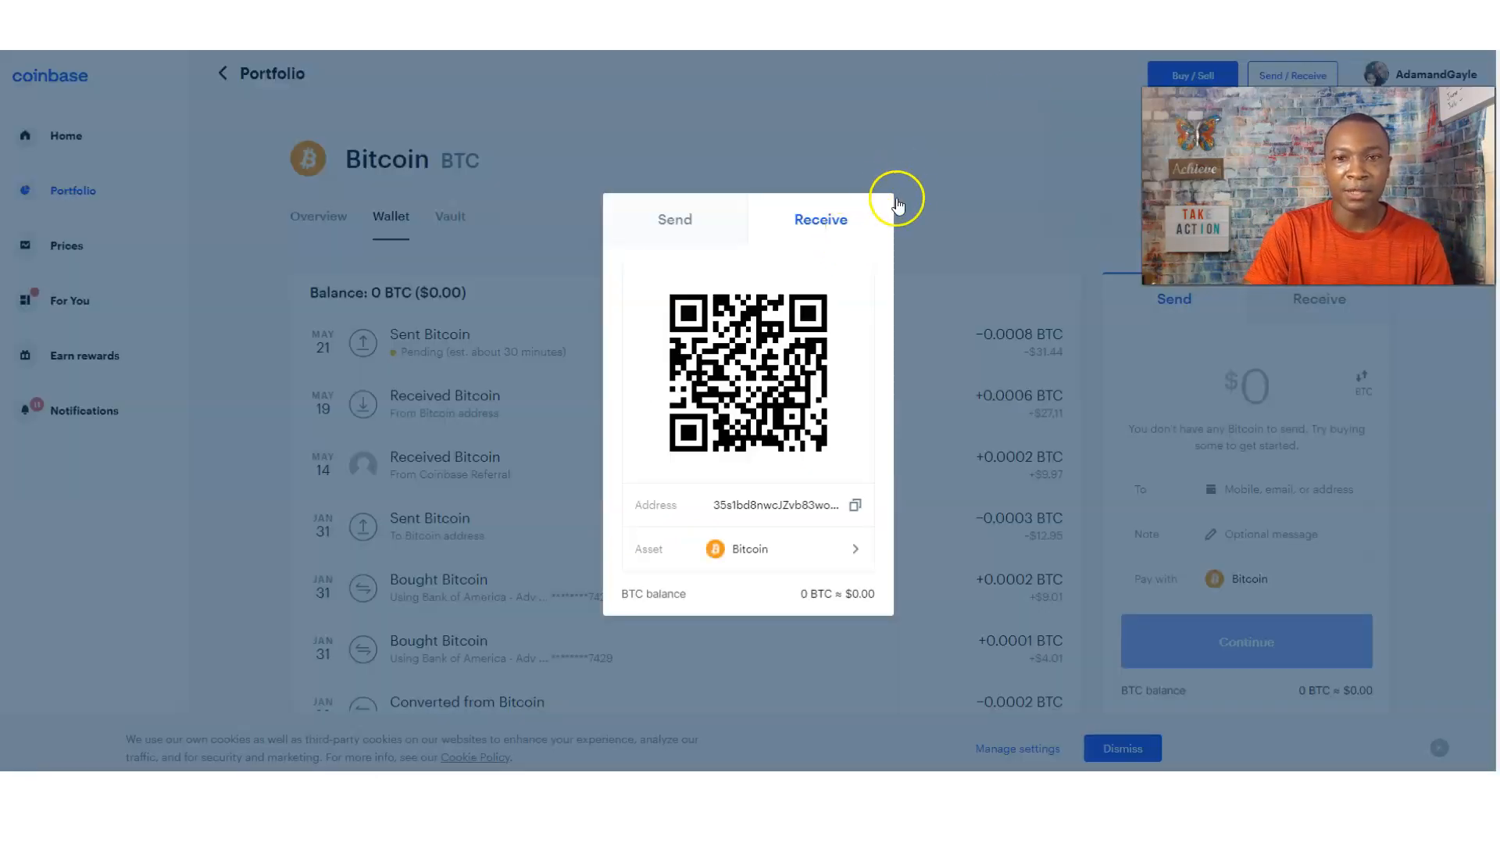
Step: Close the Coinbase Bitcoin receive address popup
left_click(897, 202)
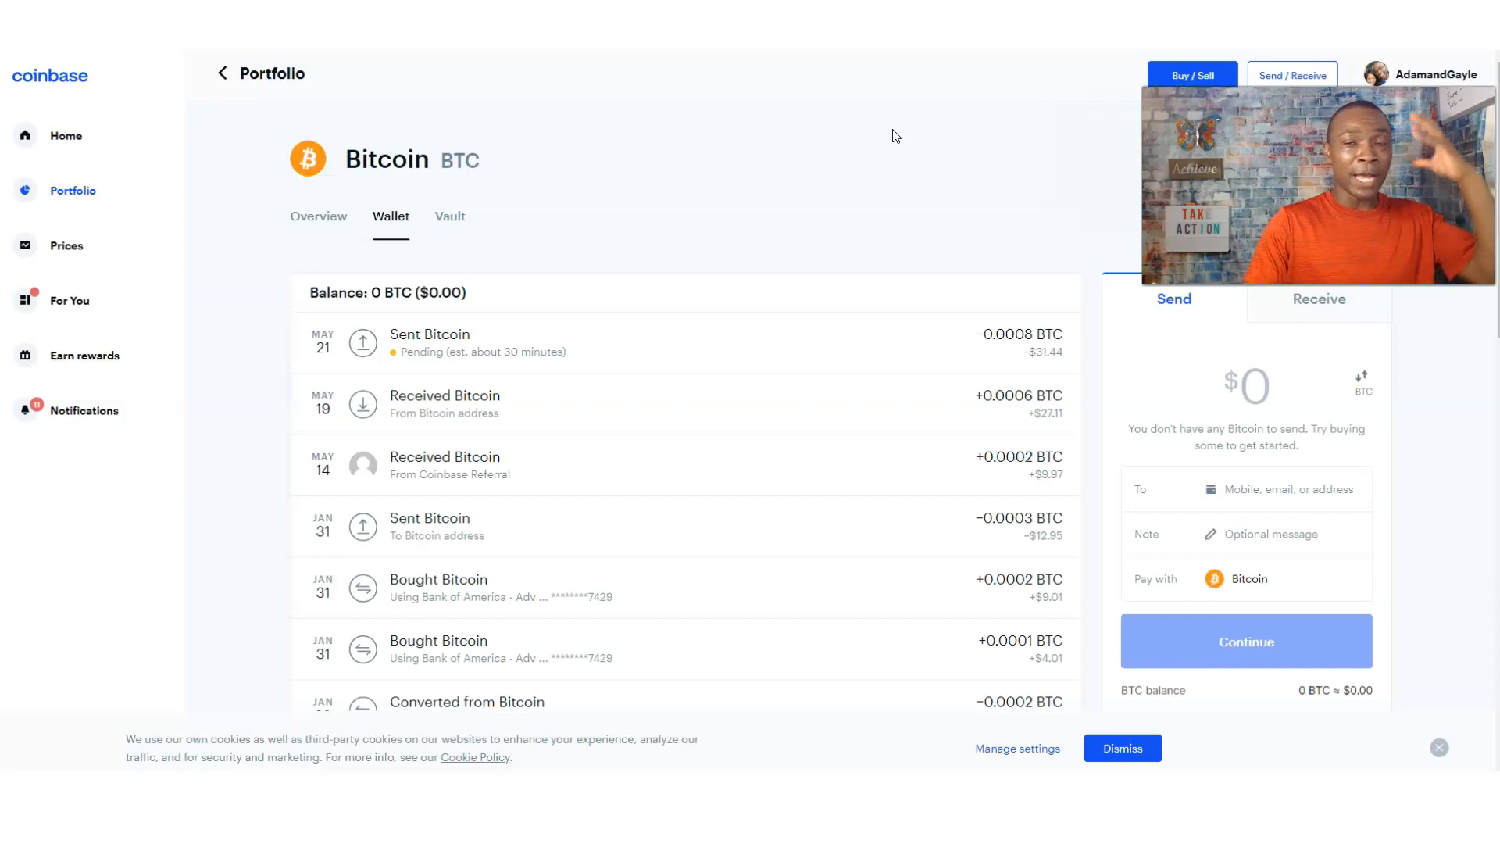
mouse_move(979, 213)
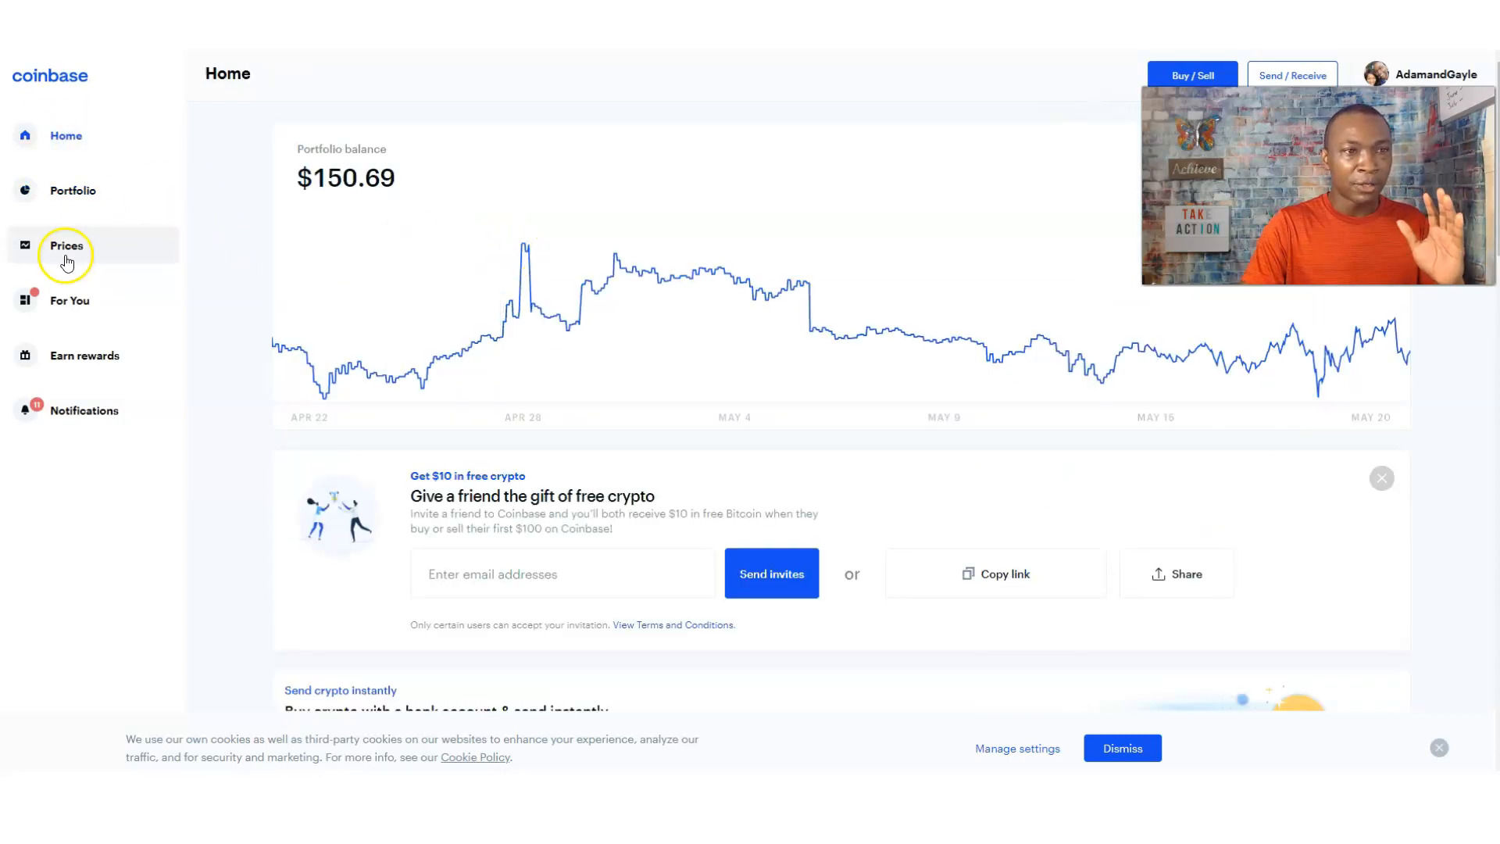
Step: Open Gemini's Market page listing cryptocurrency prices
left_click(67, 246)
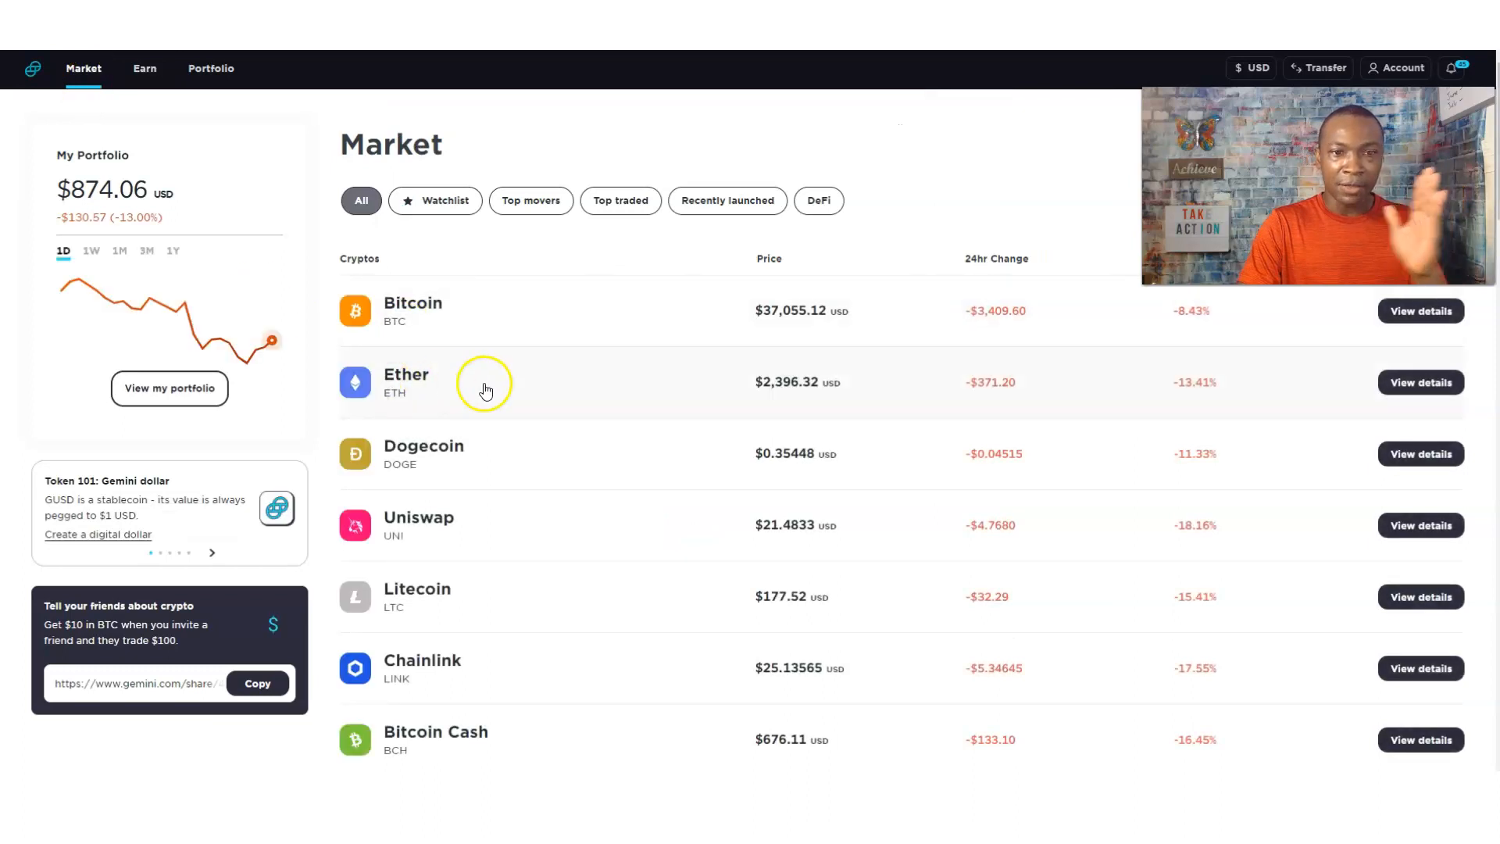
mouse_move(504, 384)
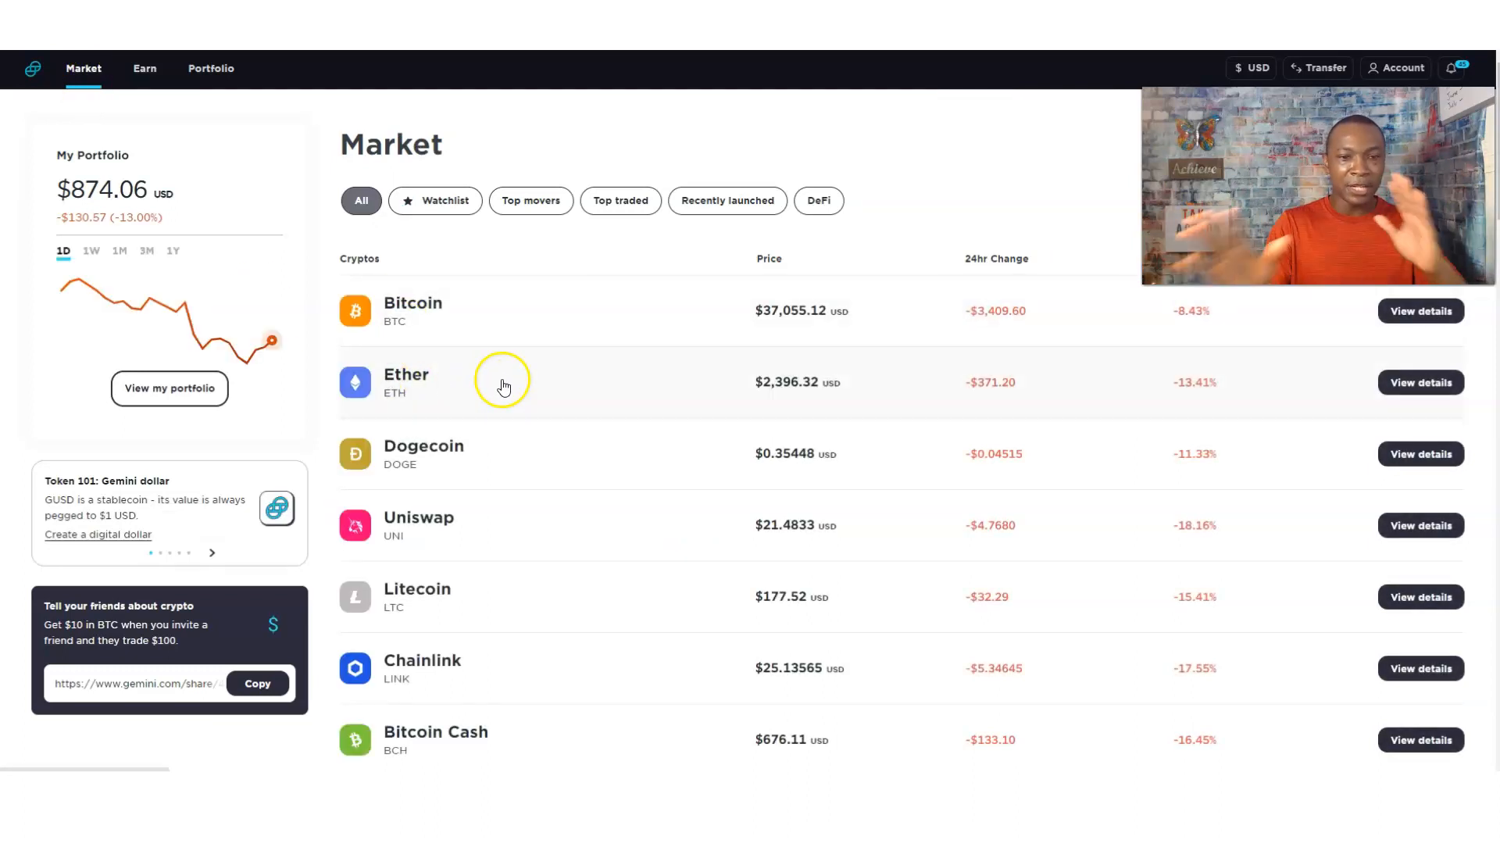